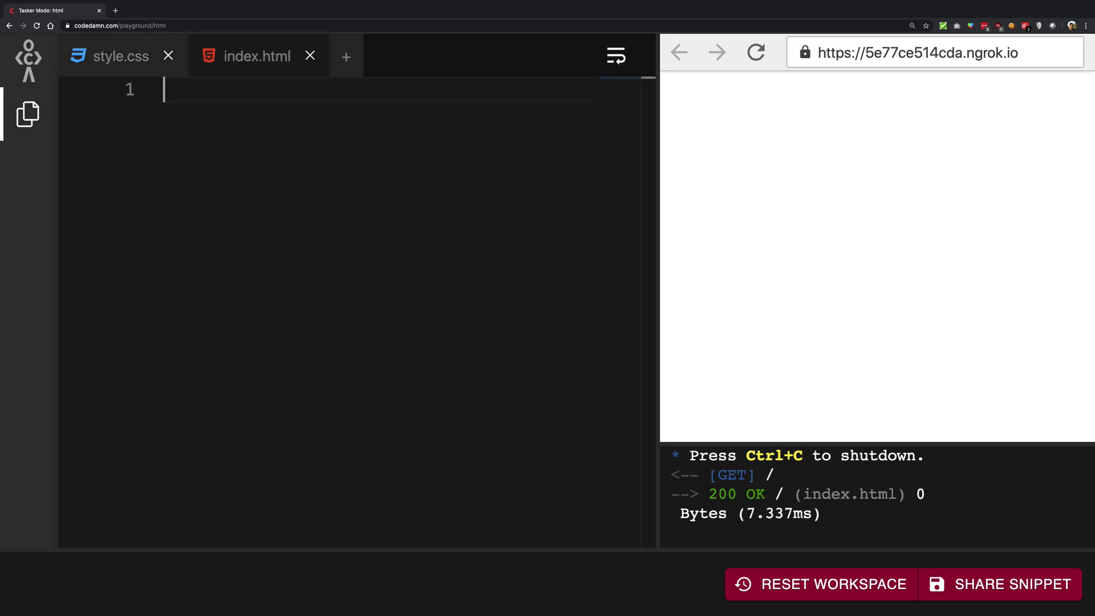
Write a div of repeated <h1>Nice heading</h1> and <p>Nice content</p> pairs in index.html
type("<div>")
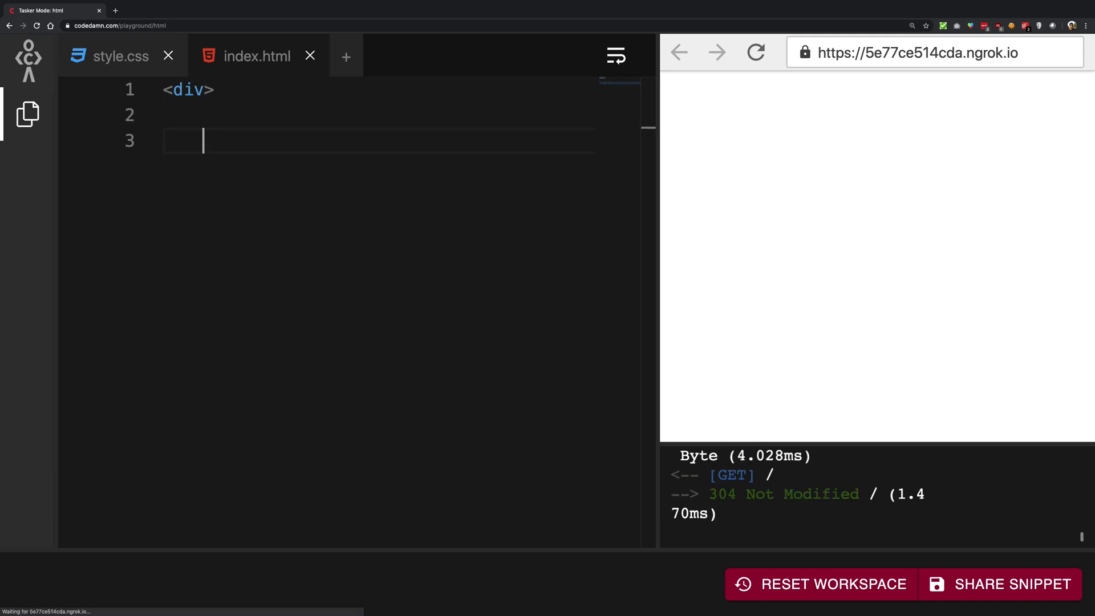
type("<h1>N")
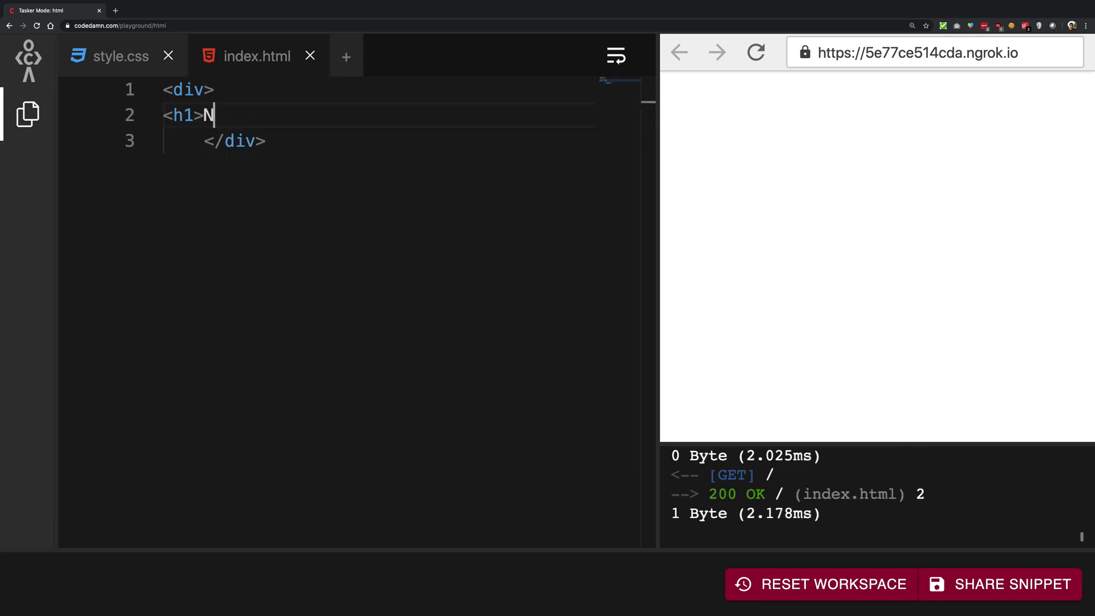
type("ice heading</h1")
type("<p")
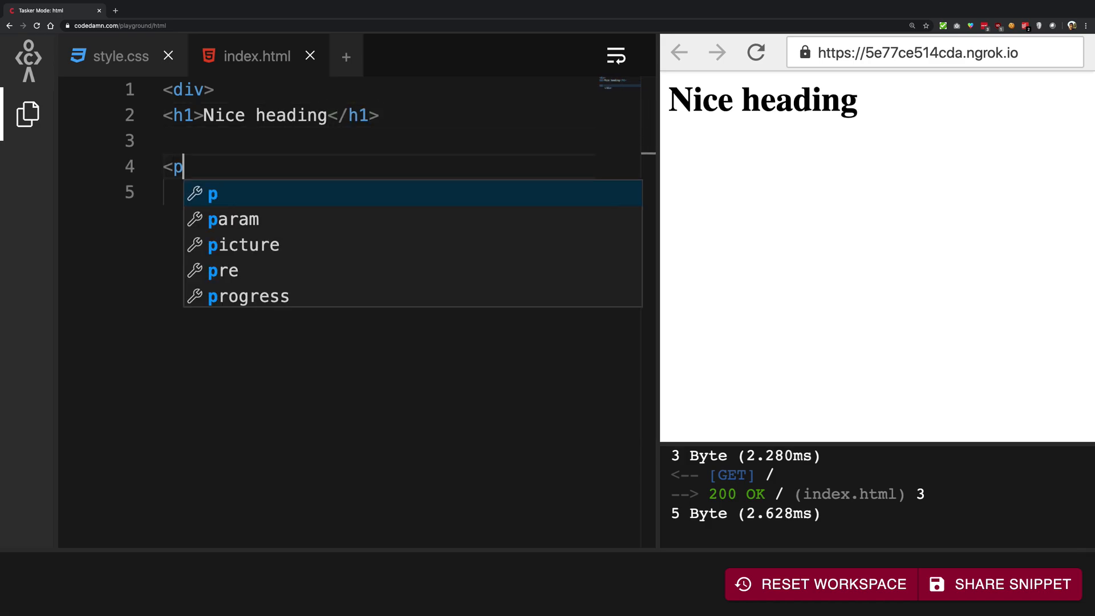
type(">Nice content>")
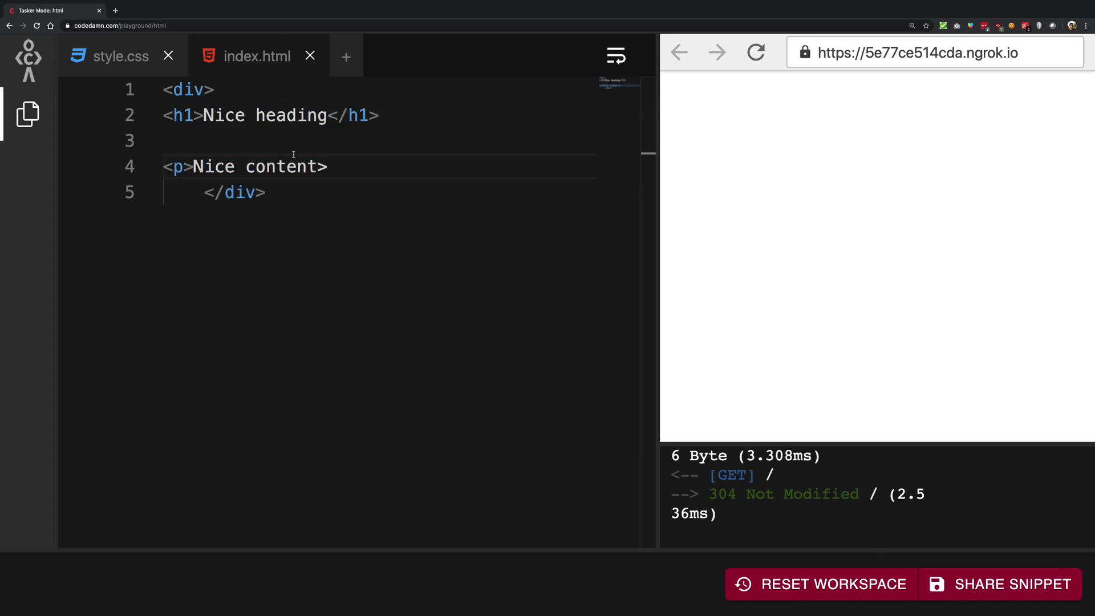
type("</p>")
type("<div")
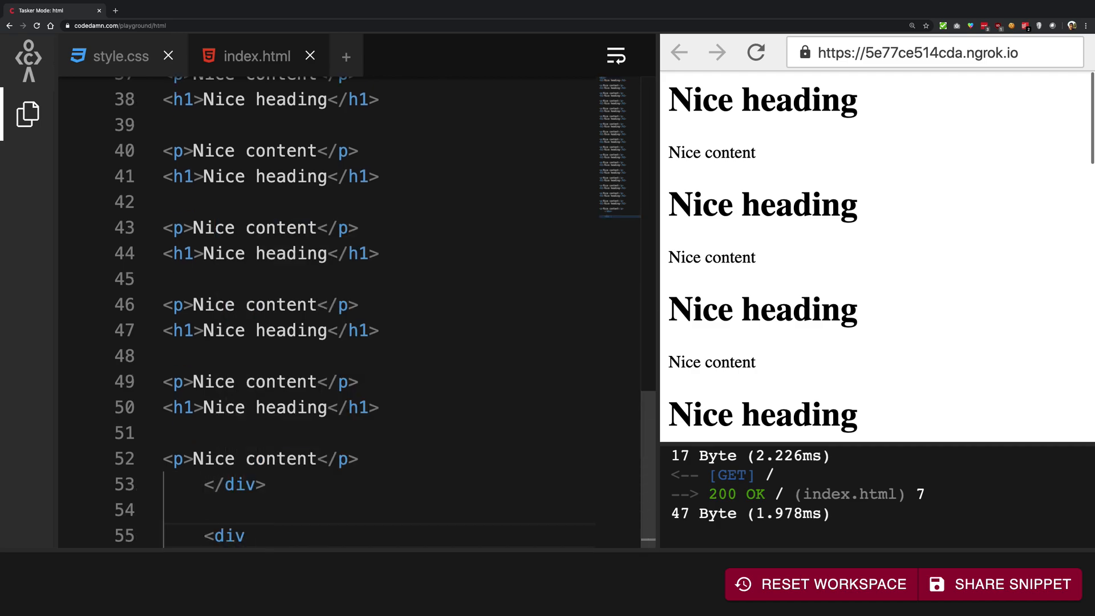
Add <div id="logo"> wrapping an img whose src is the codedamn white-logo.png address
type("id=\"logo\">")
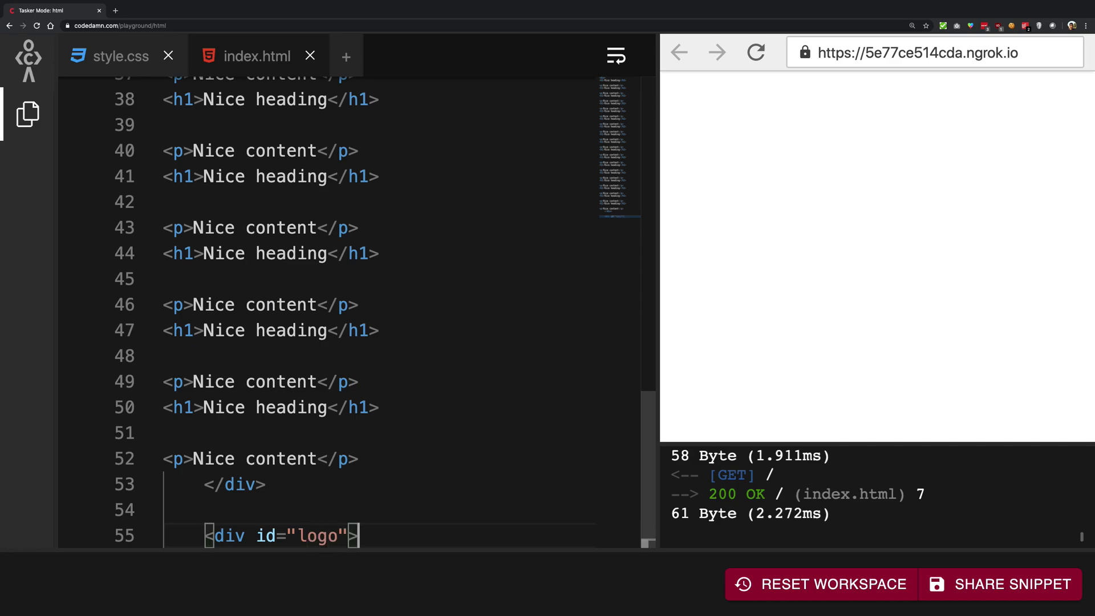
type("</div>")
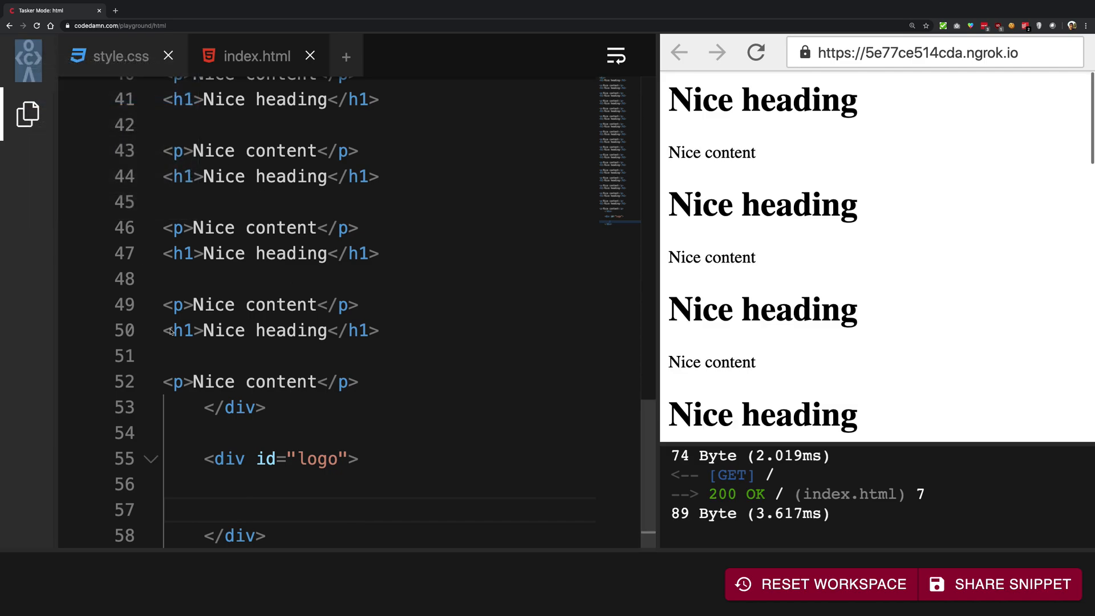
type("<")
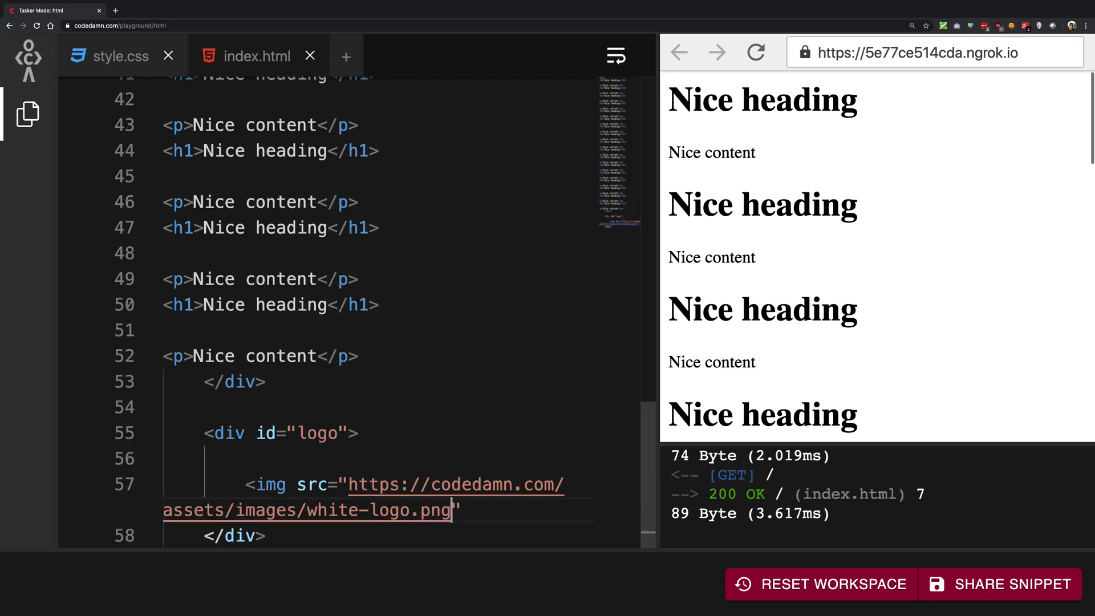
type(">")
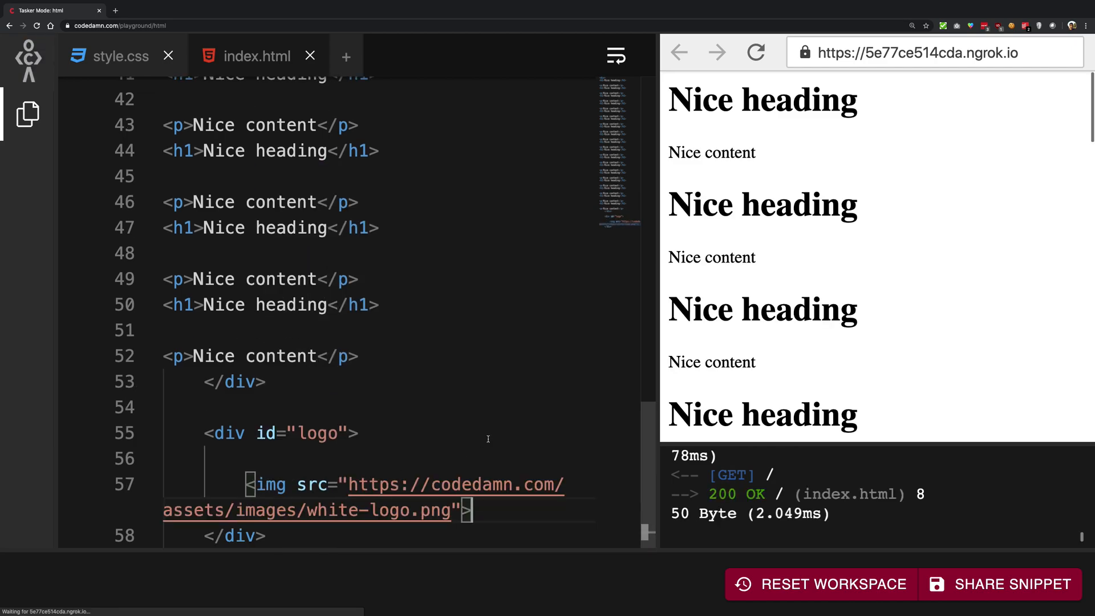
scroll("down", 3)
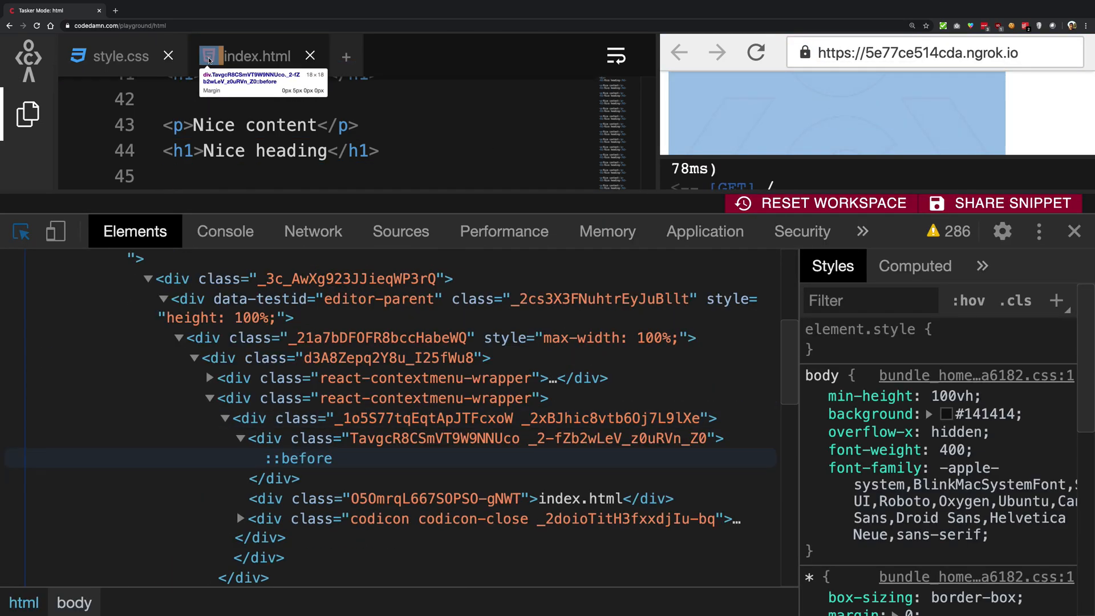
left_click(298, 458)
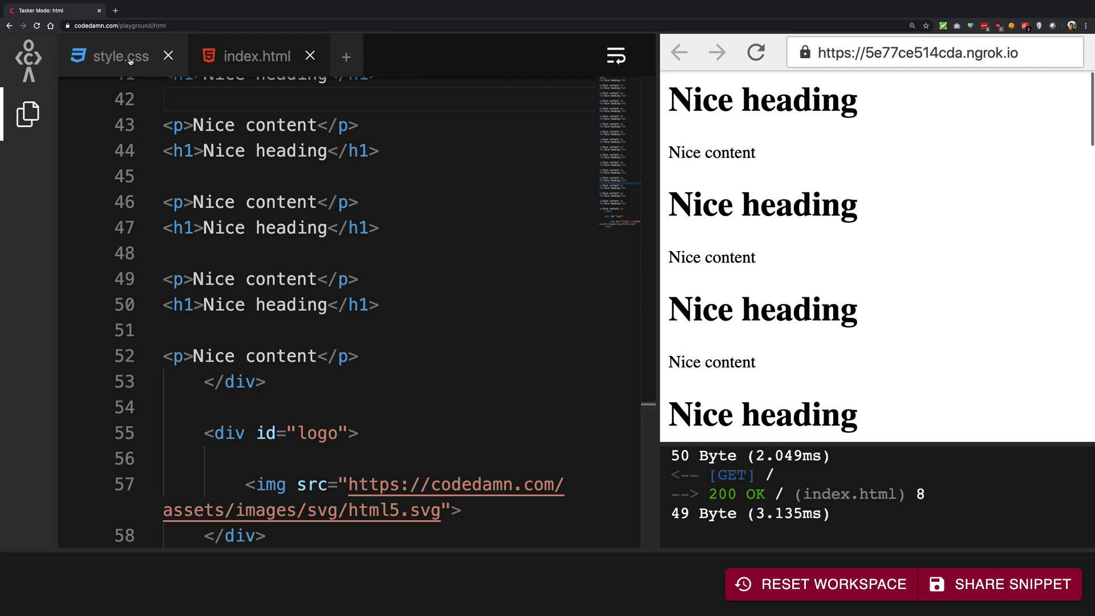
In style.css write the rule #logo { position: fixed; }
left_click(257, 56)
type("position: f;")
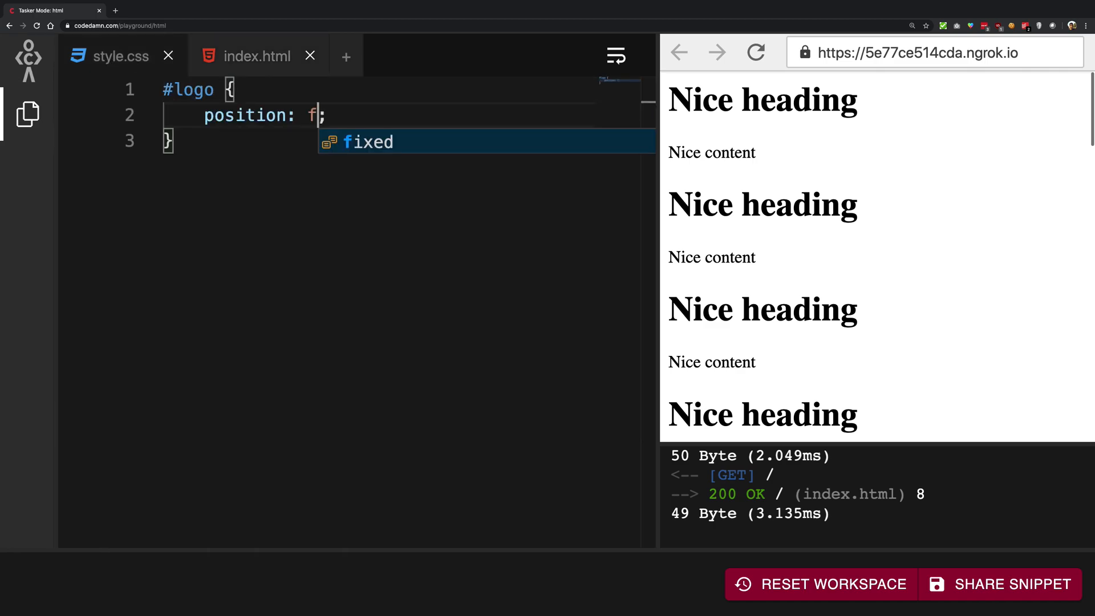
key("Tab")
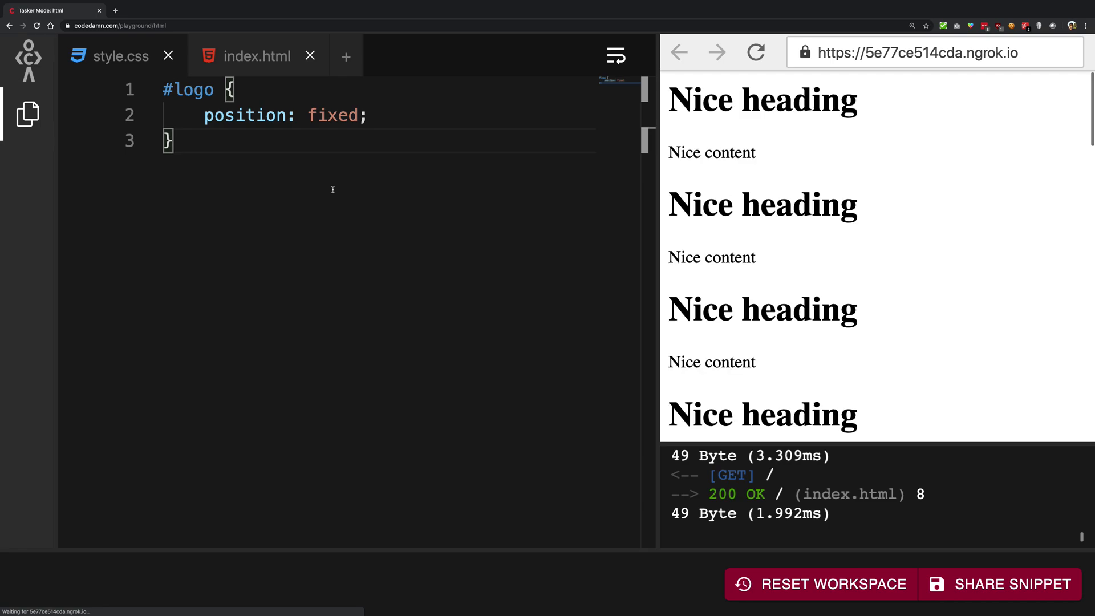
scroll("down", 3)
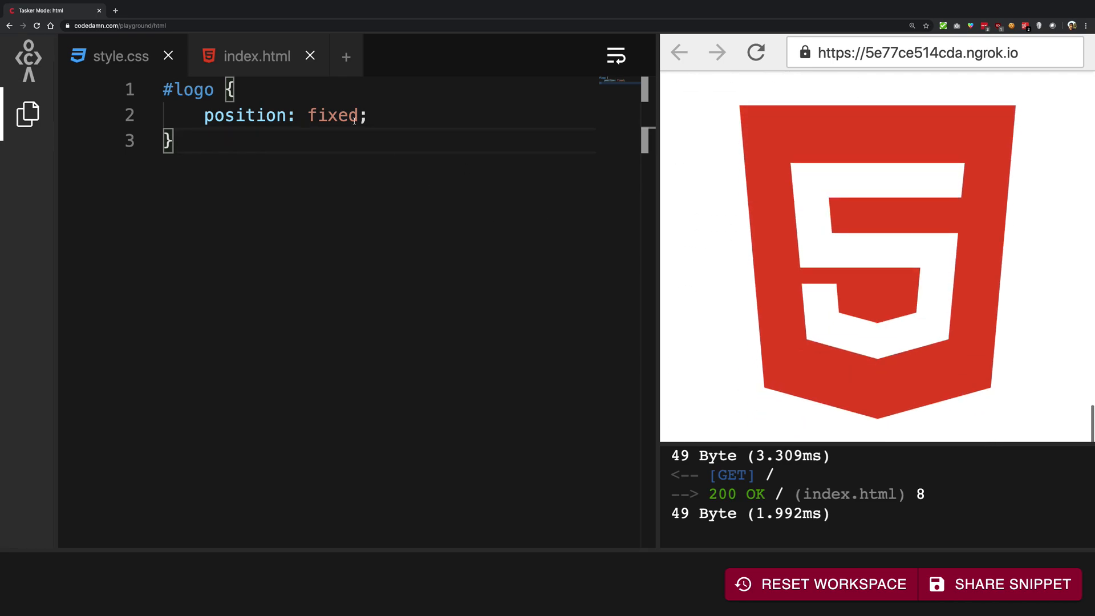
Add <link rel="stylesheet" href="./style.css"> at the top of index.html
left_click(257, 56)
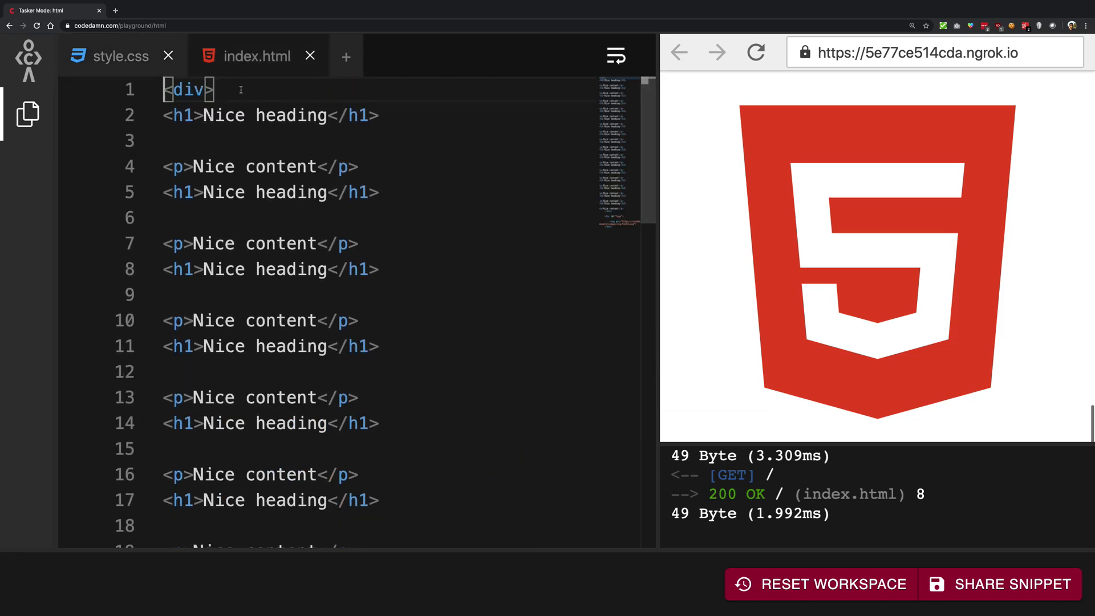
type("<link rel=\"styleshe")
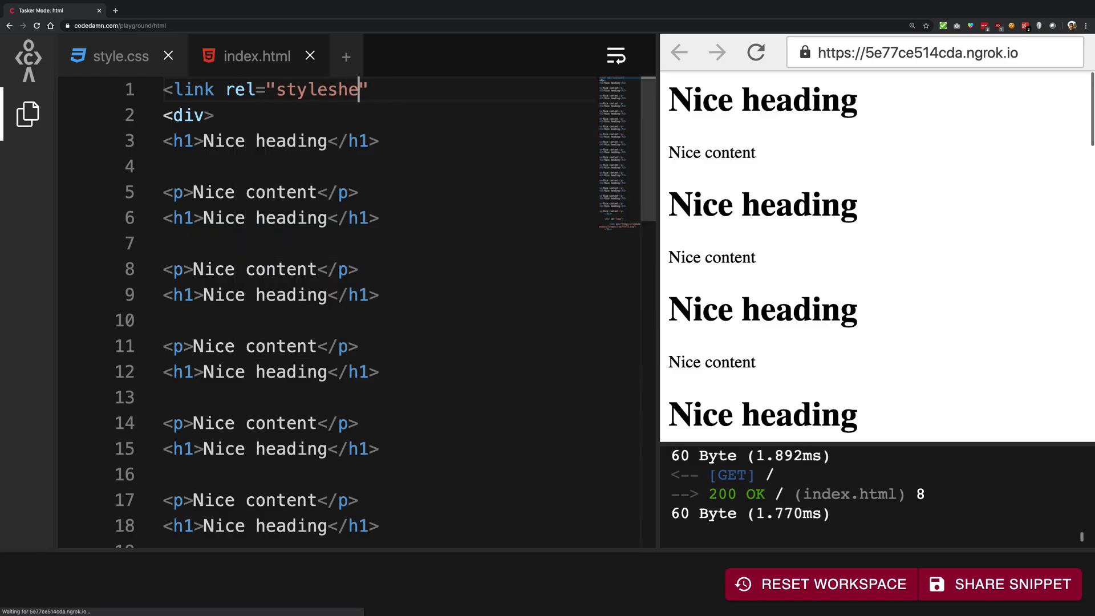
type("et\" href")
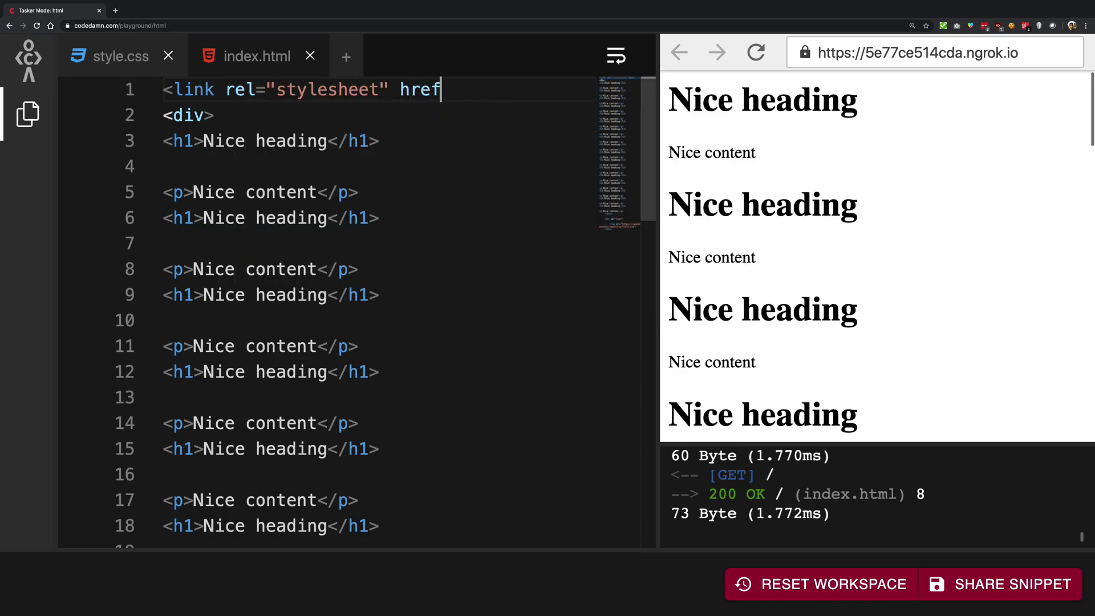
type("=\"./style.css\">")
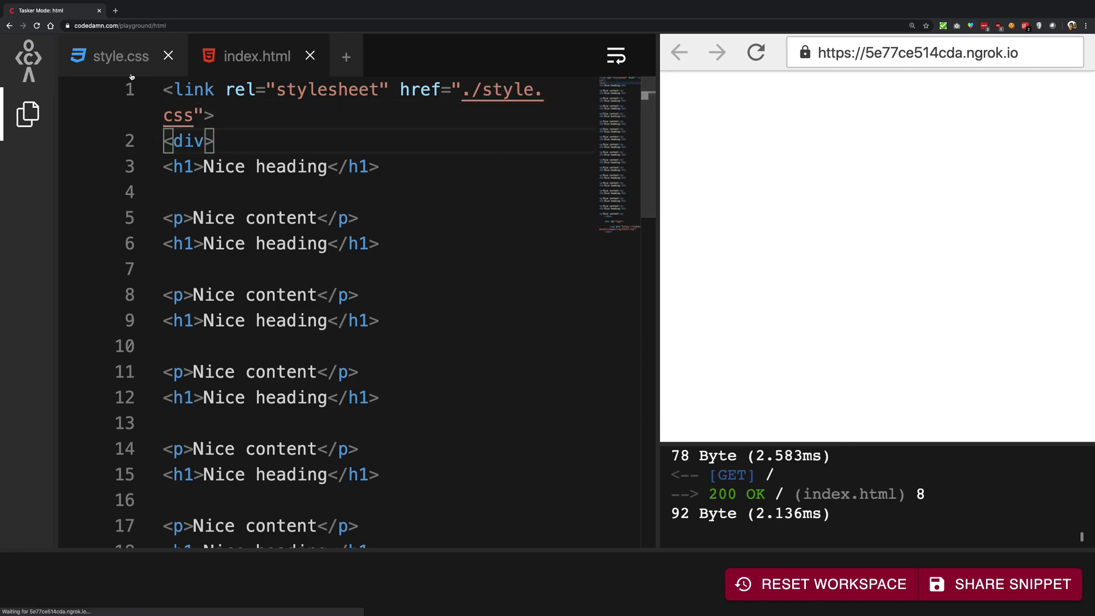
left_click(118, 55)
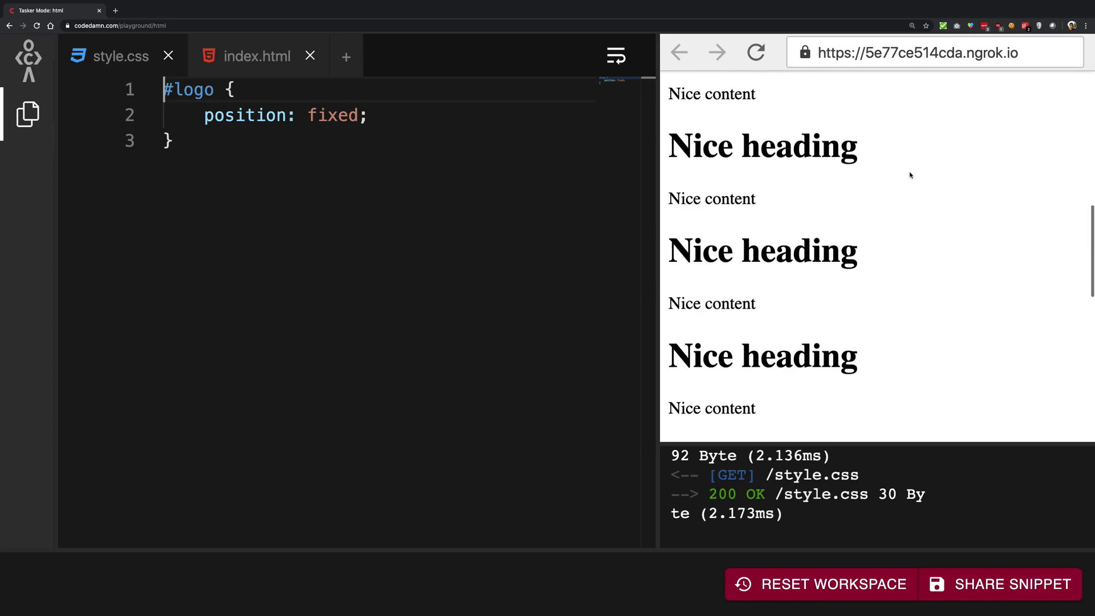
Add top: 0; and left: 0; to the #logo rule
scroll("down", 3)
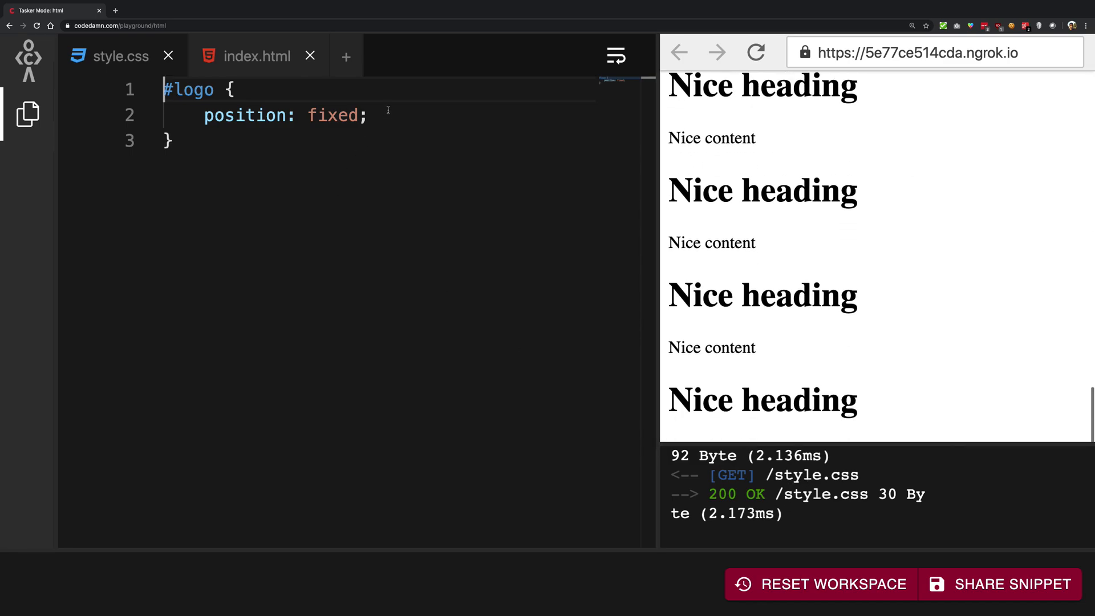
type("top: 0;")
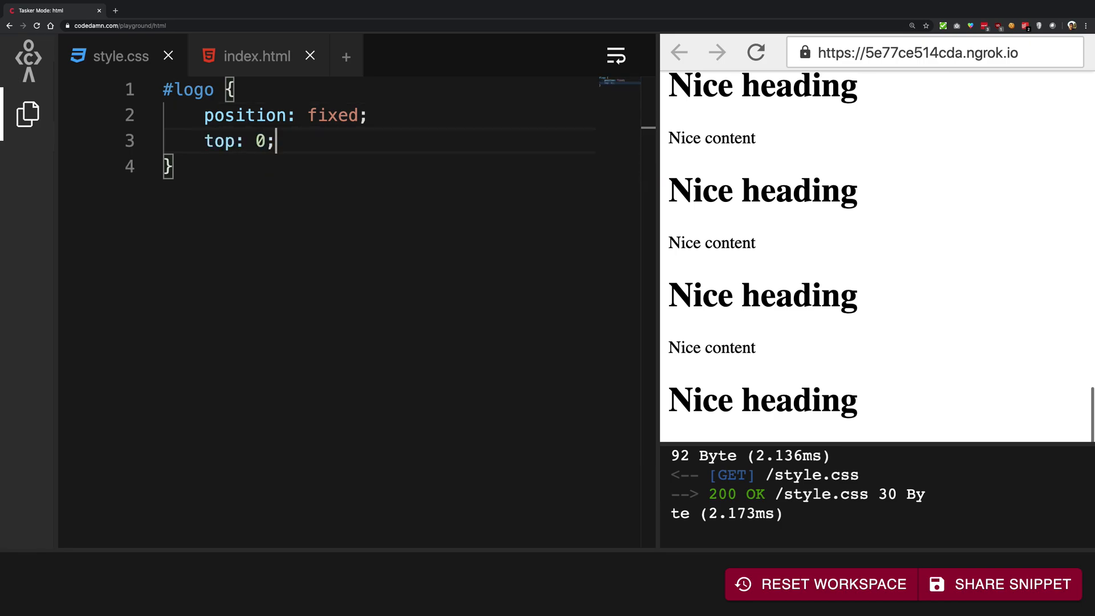
type("left")
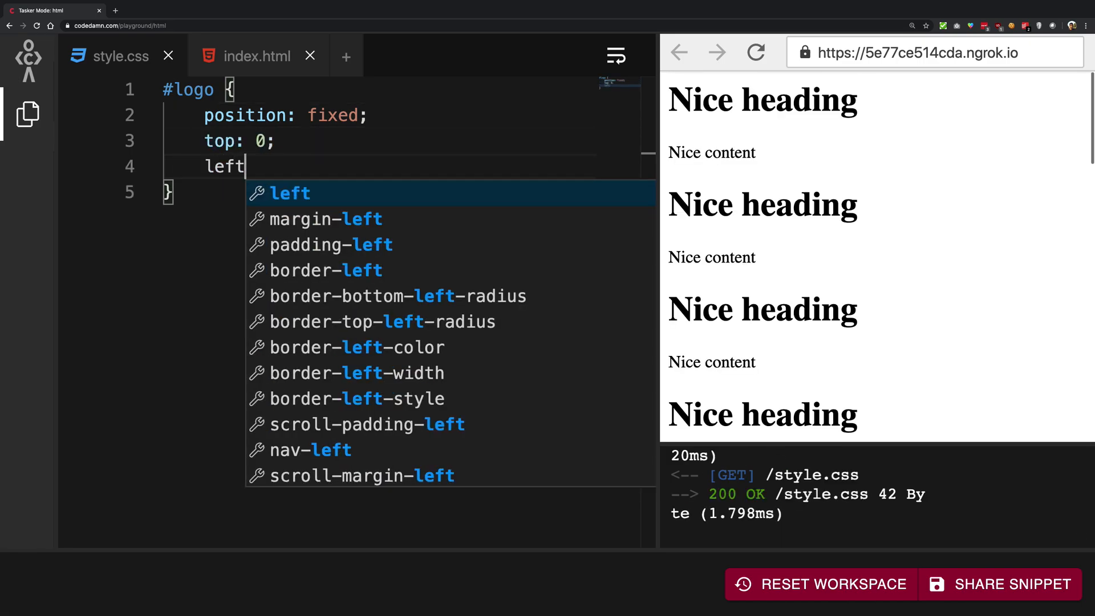
type(": 0;")
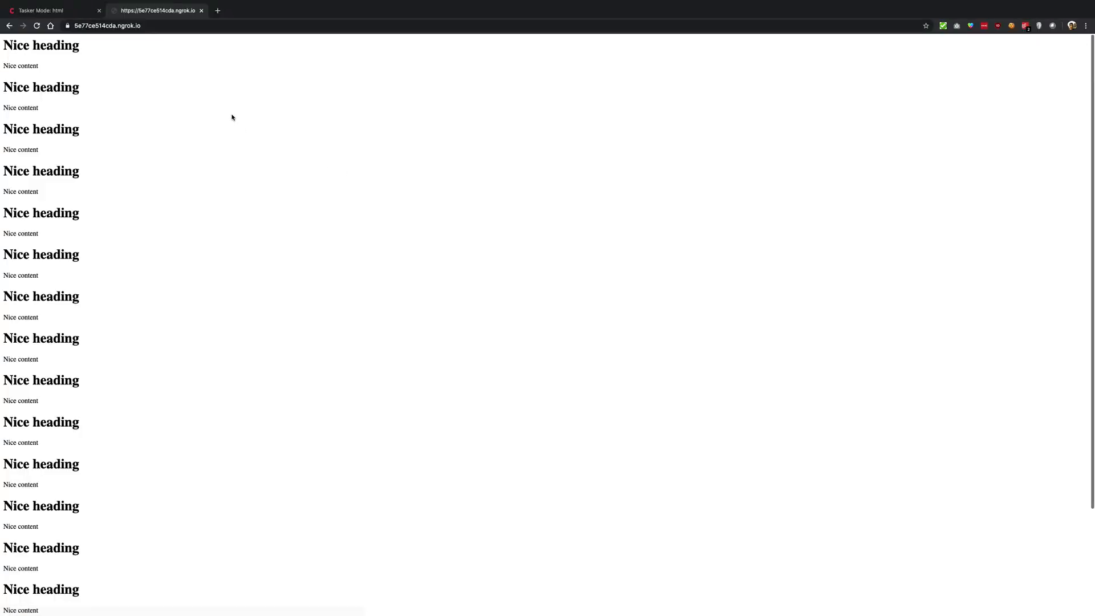
Inspect the preview page's structure in DevTools down to the content and logo divs
key("F12")
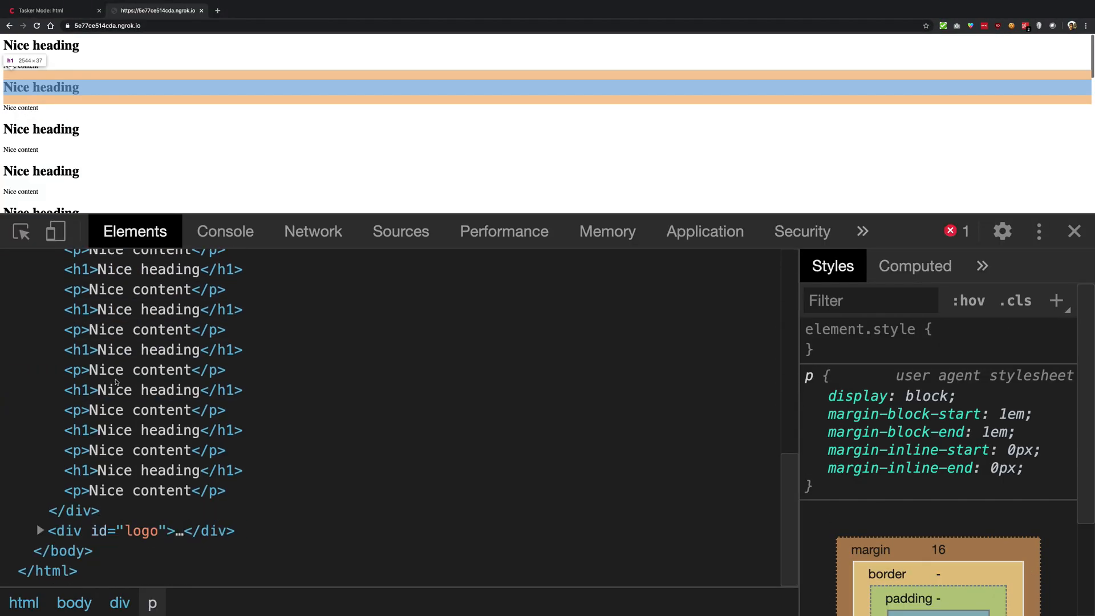
left_click(140, 531)
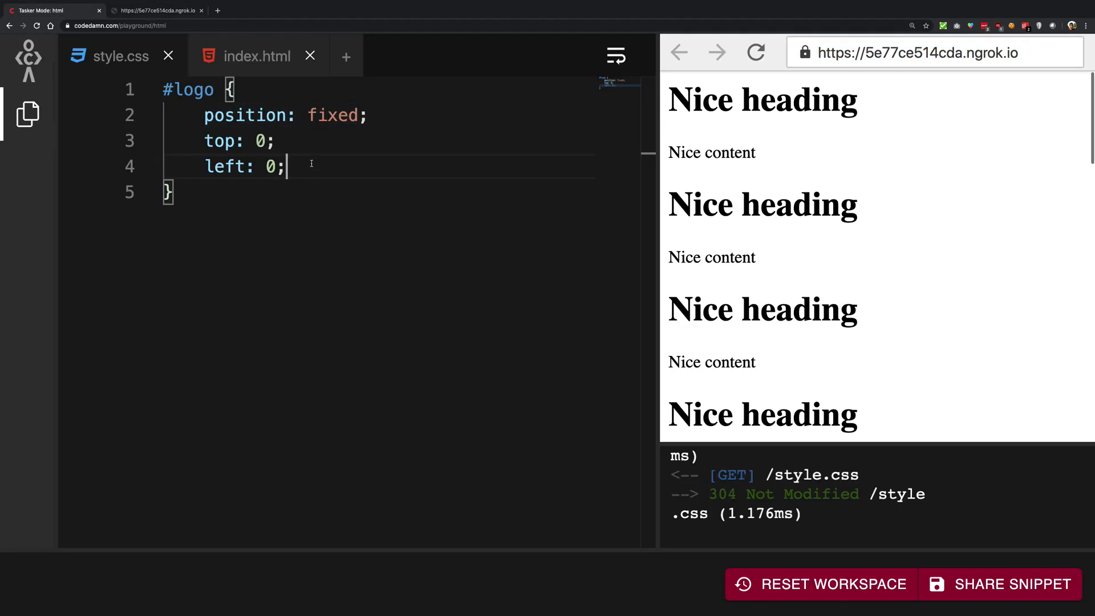
Give #logo width 200px and height 200px and check it stays fixed while scrolling
type("width: 200")
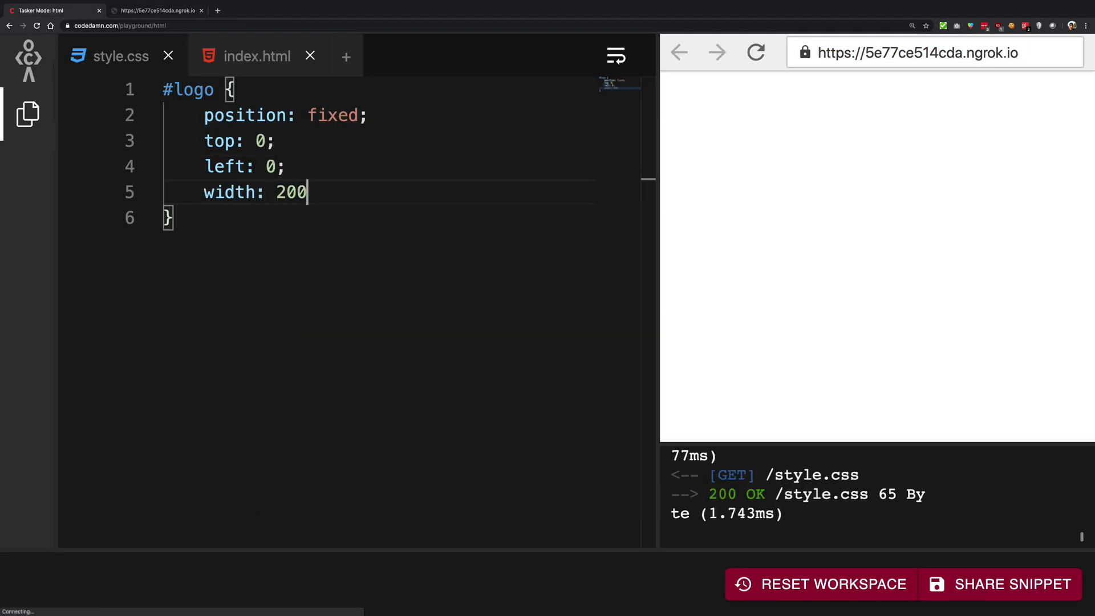
type("px;")
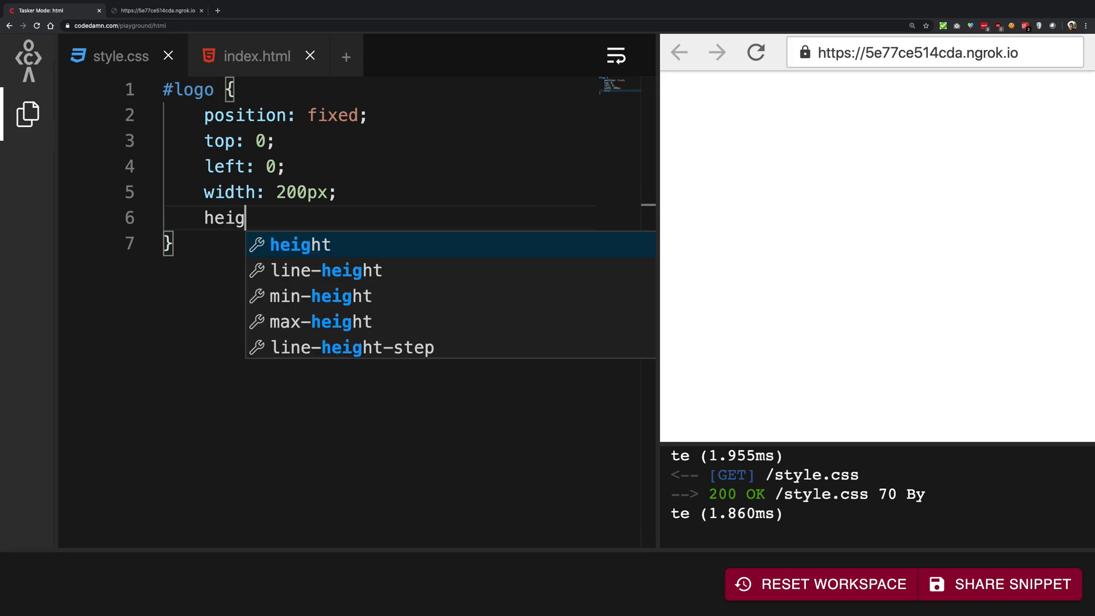
type("ht: 200px;")
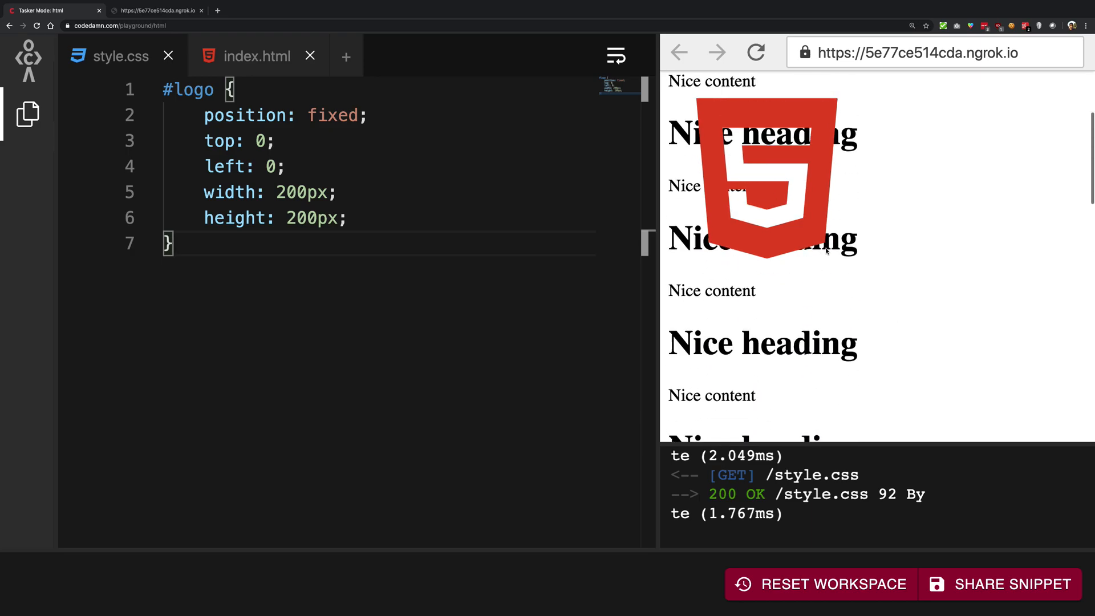
scroll("down", 3)
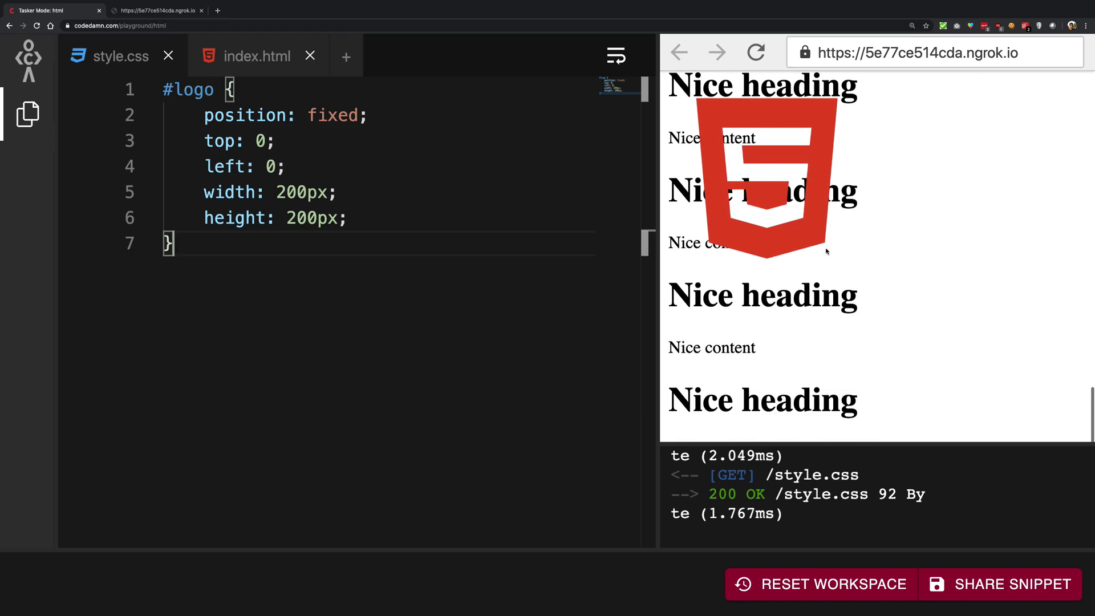
scroll("down", 3)
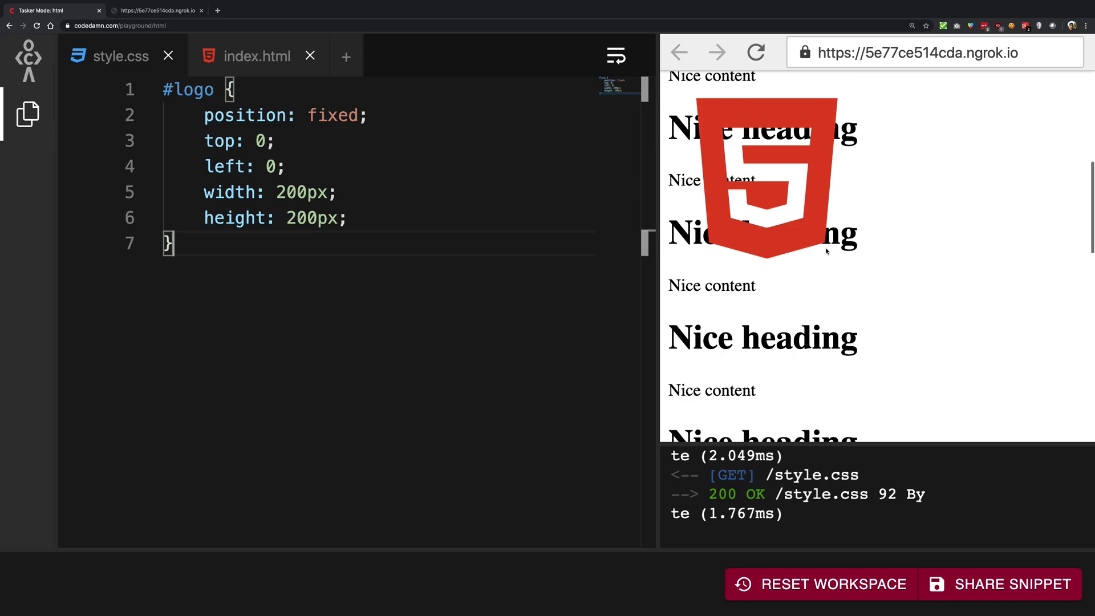
scroll("down", 3)
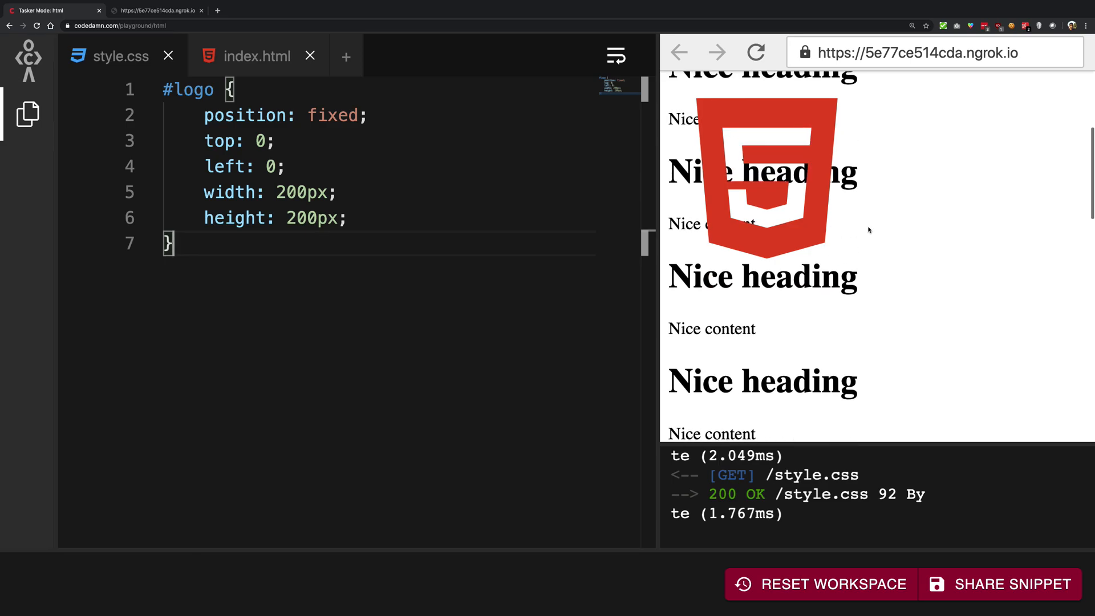
scroll("down", 3)
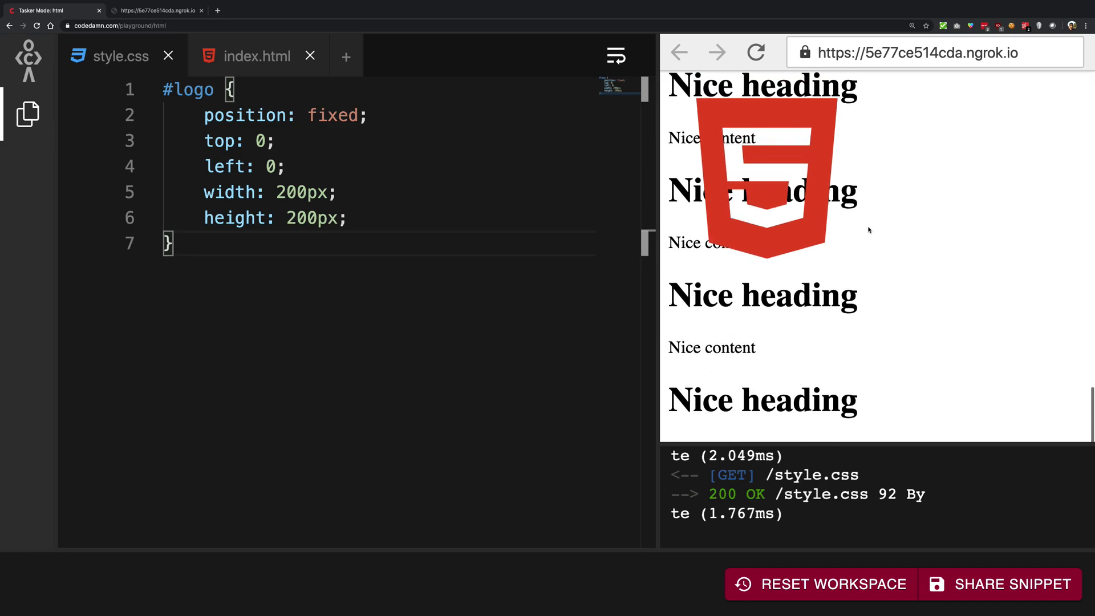
scroll("down", 3)
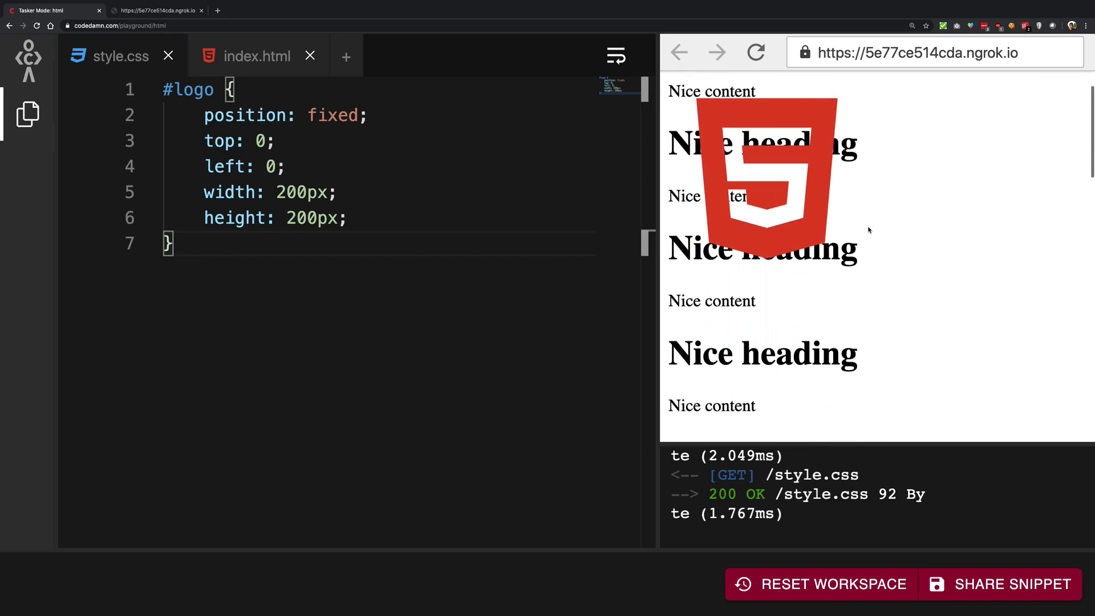
double_click(332, 115)
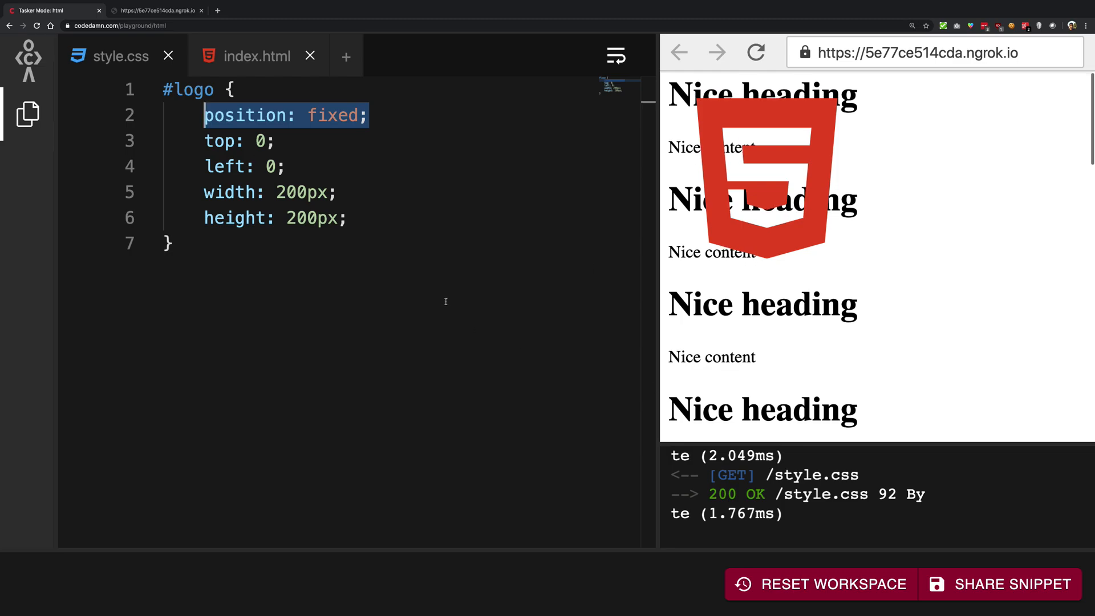
Replace left: 0 with right: 0 in the #logo rule so the logo sits top-right
type("right")
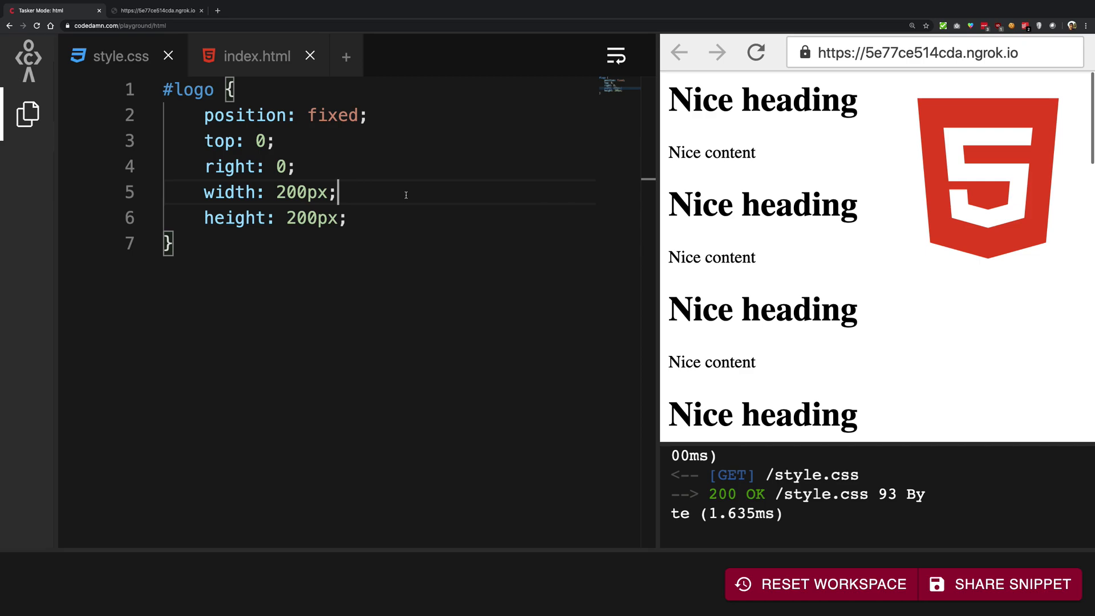
type("/")
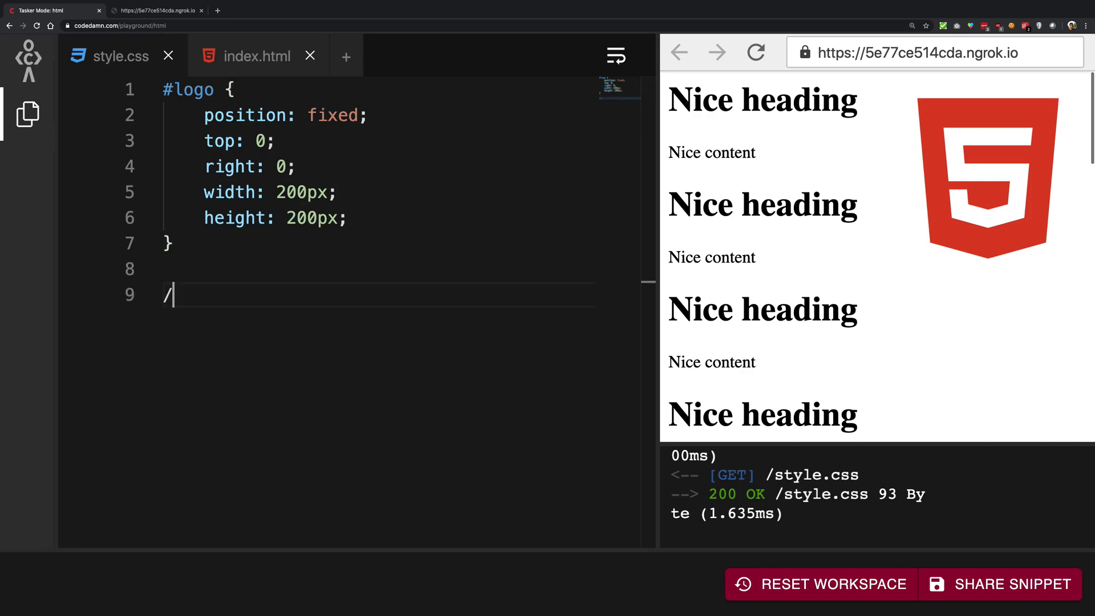
Begin a comment: absolute finds a position-relative parent, fixed does nothing like that
type("**")
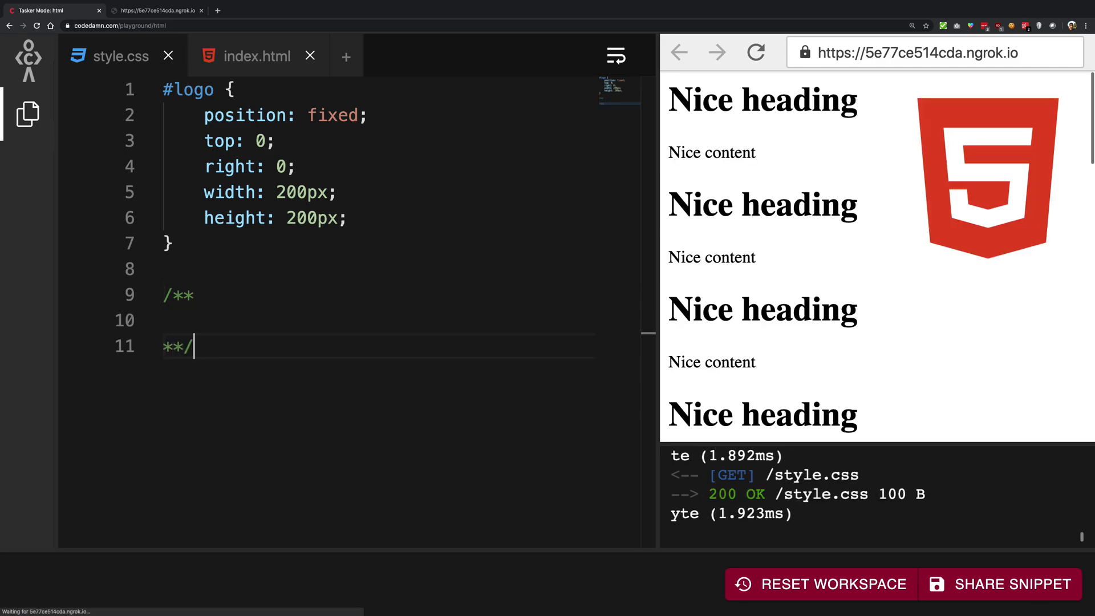
type("1. absolute -")
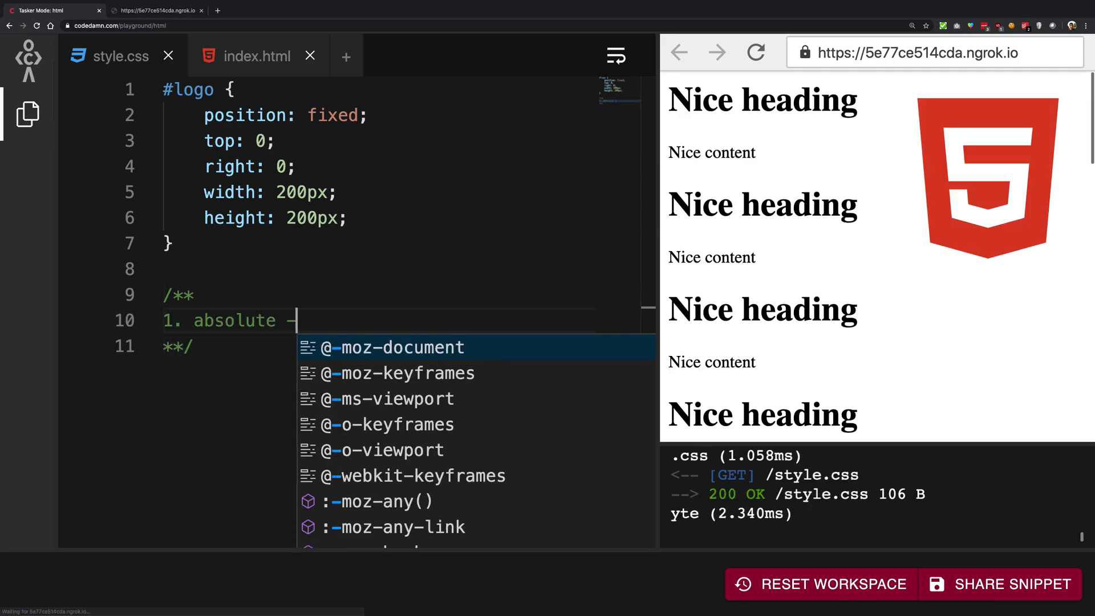
type("find the nearest")
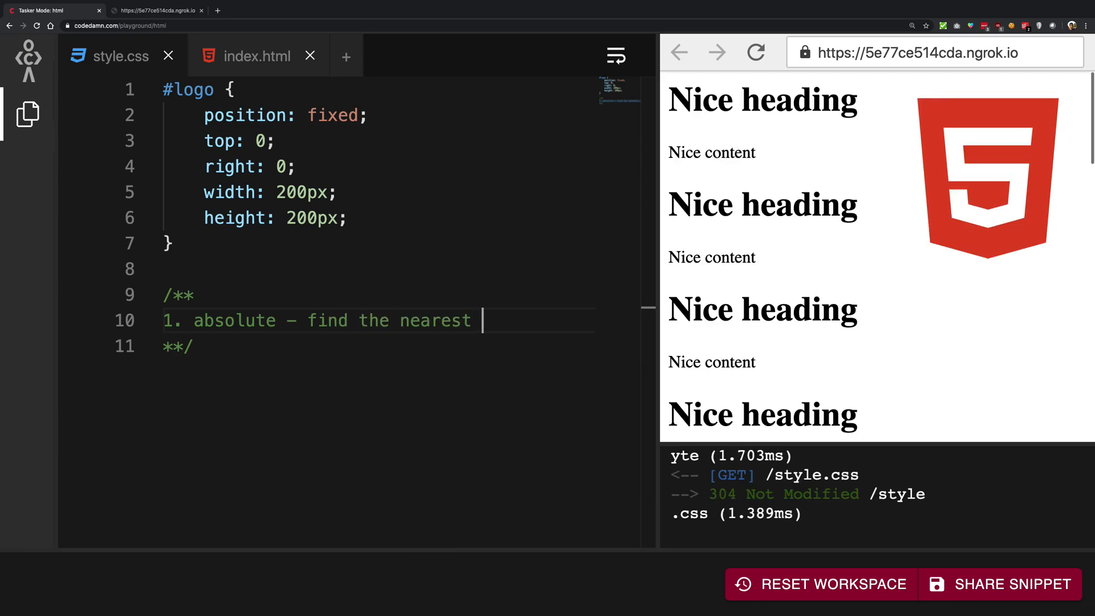
type("position r")
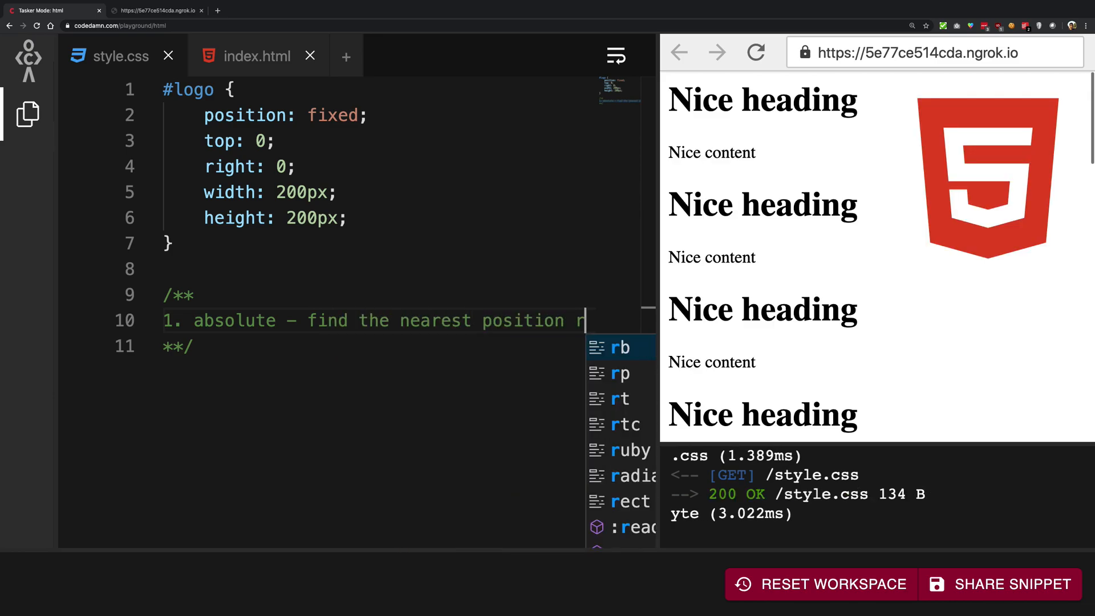
type("relative parent")
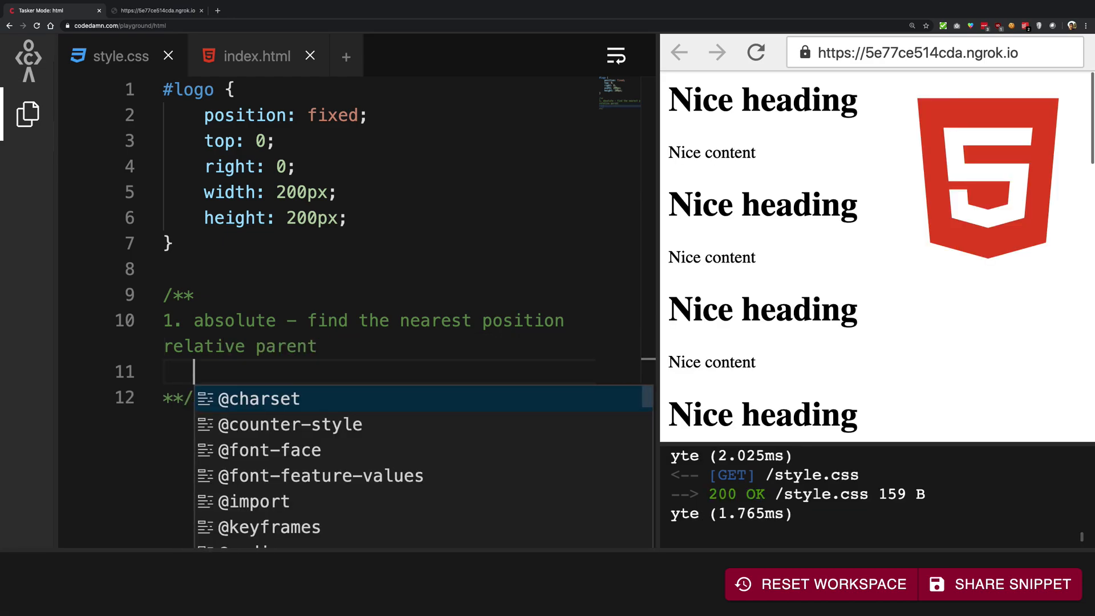
type("fixed — does")
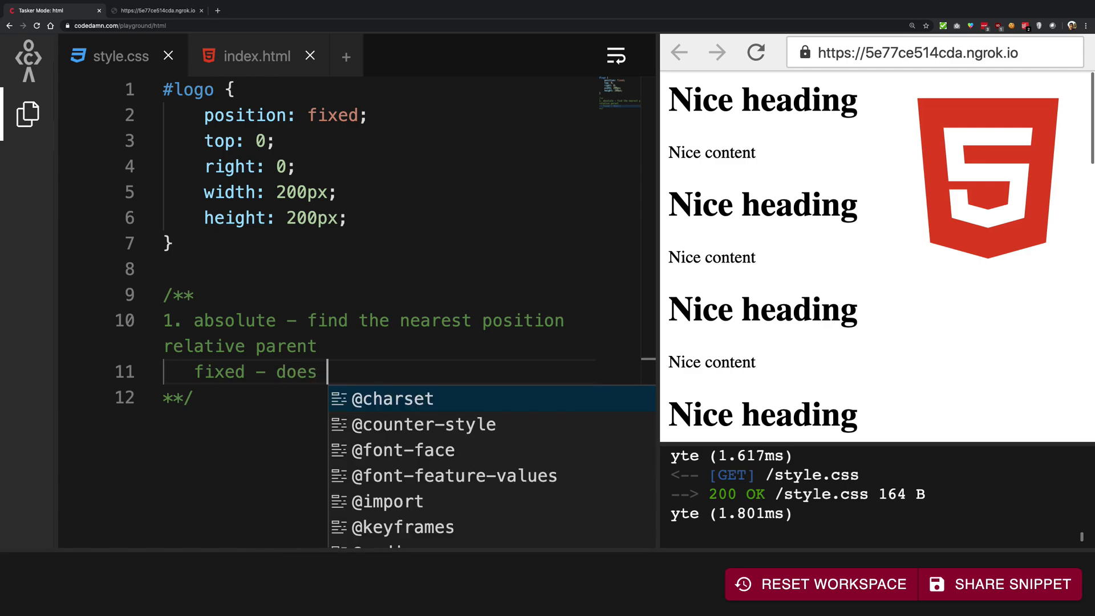
type("nothing like that")
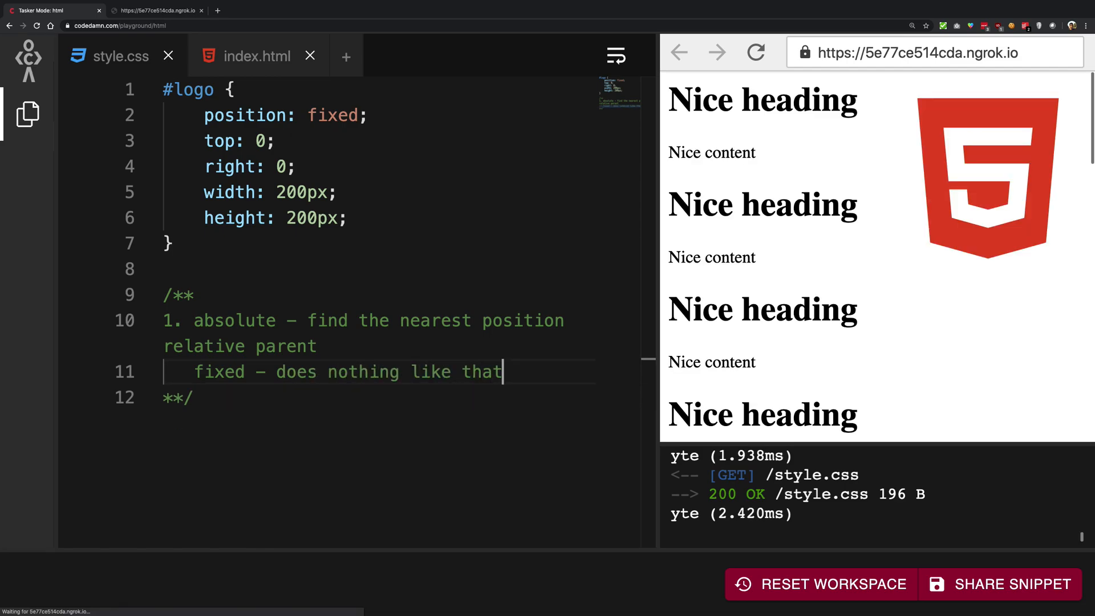
Add point 2: absolute is positioned according to the parent, fixed stays put while moving
type("2. absolute - relatively positio")
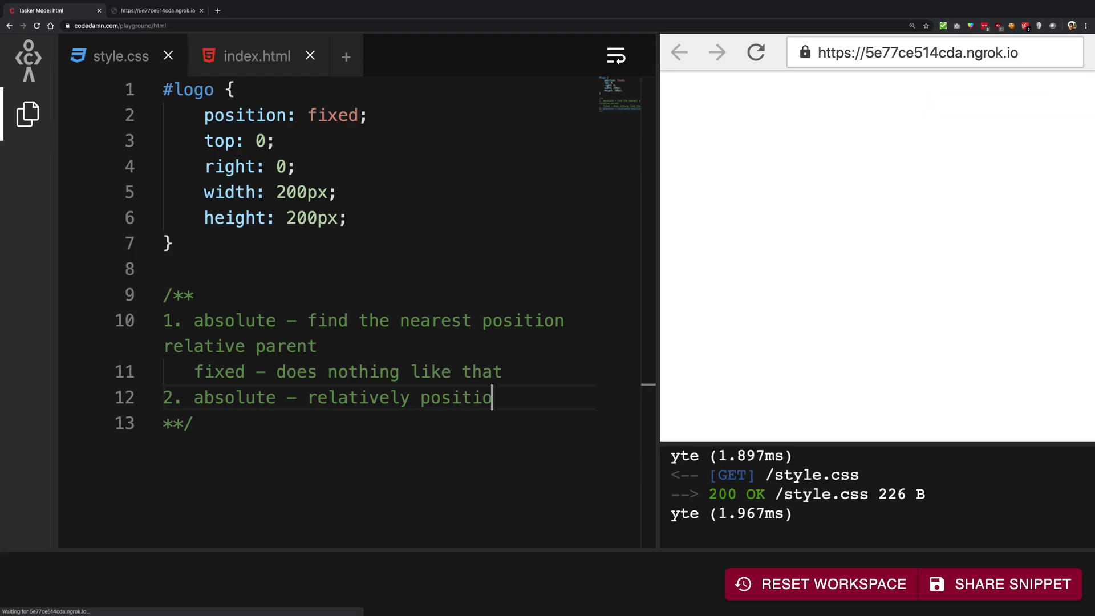
type("ned")
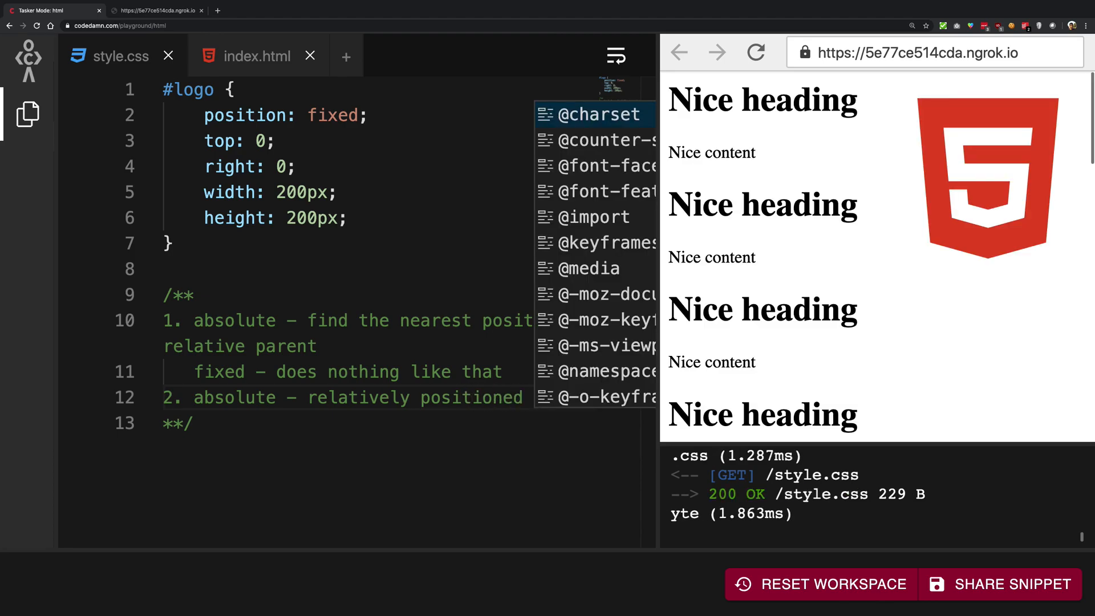
type("according to the nearest relative parent")
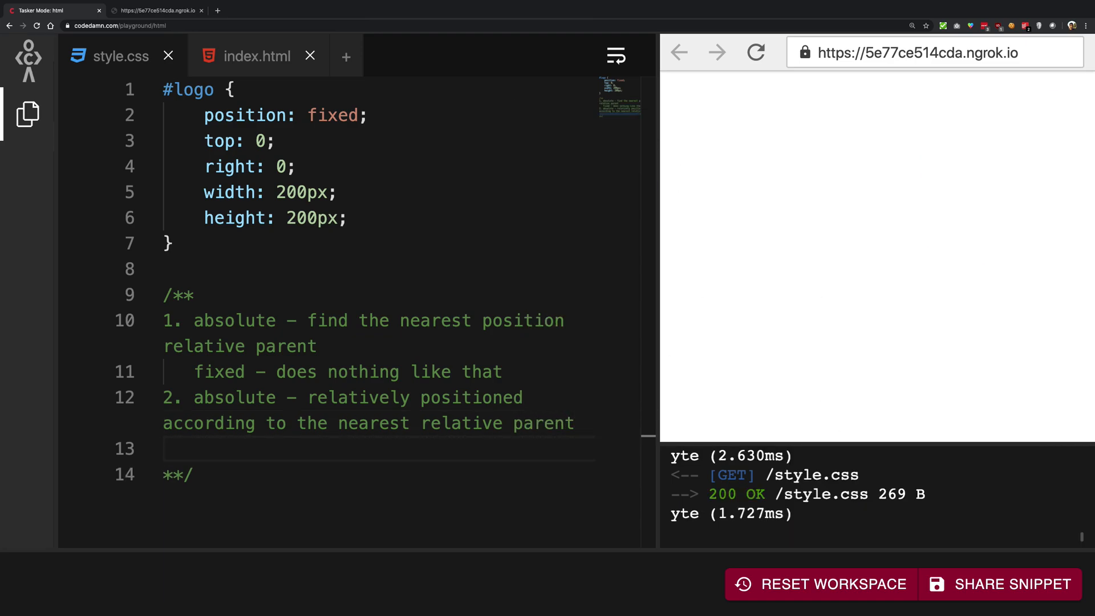
type("fixed -")
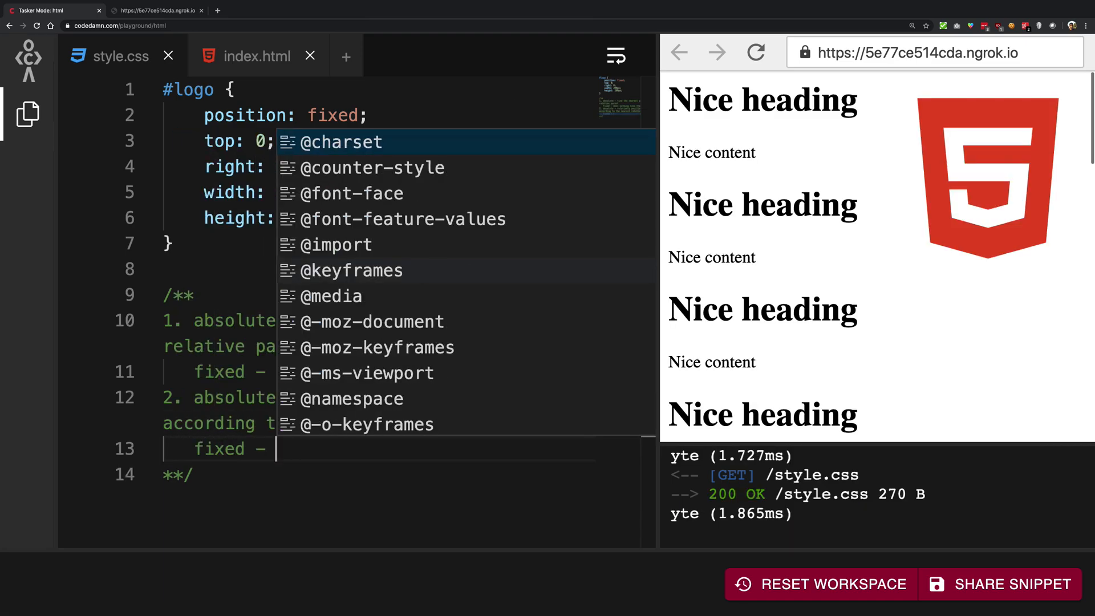
type("is fixed and un")
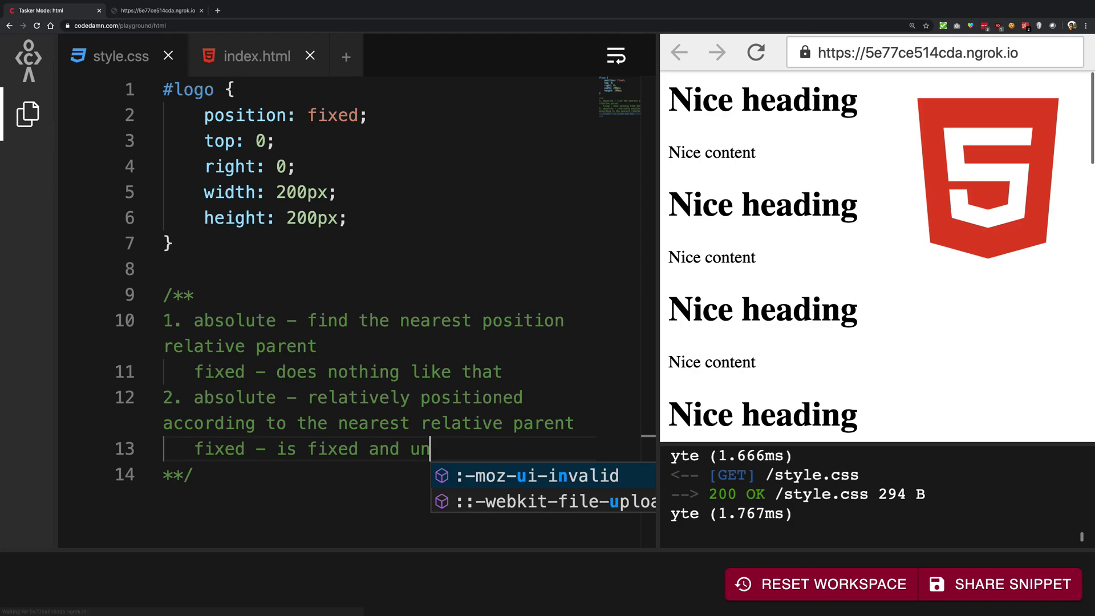
type("moving according to the window itself")
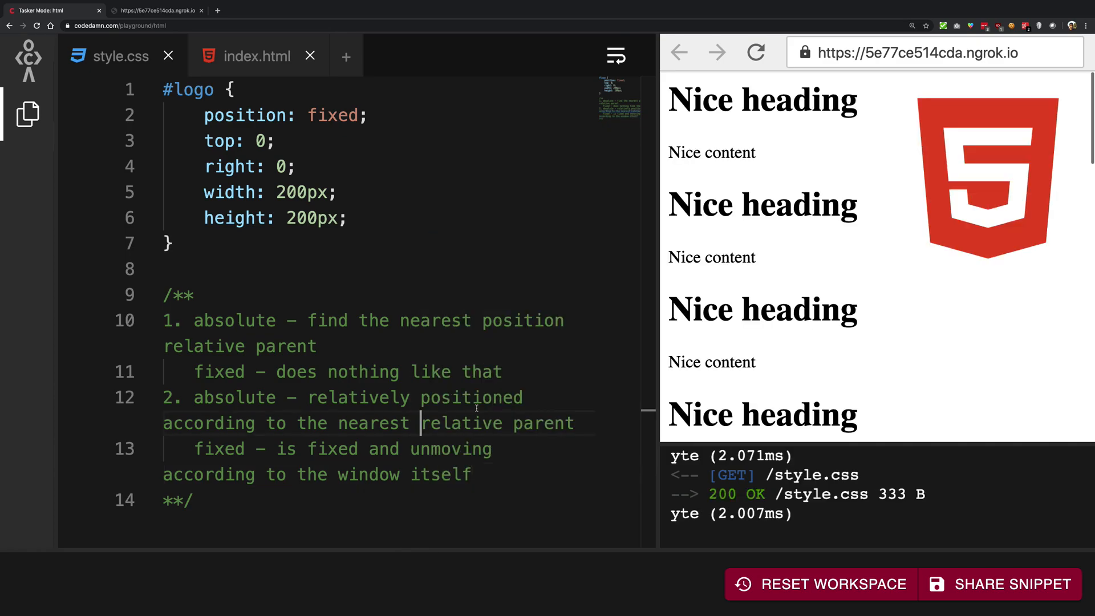
double_click(332, 115)
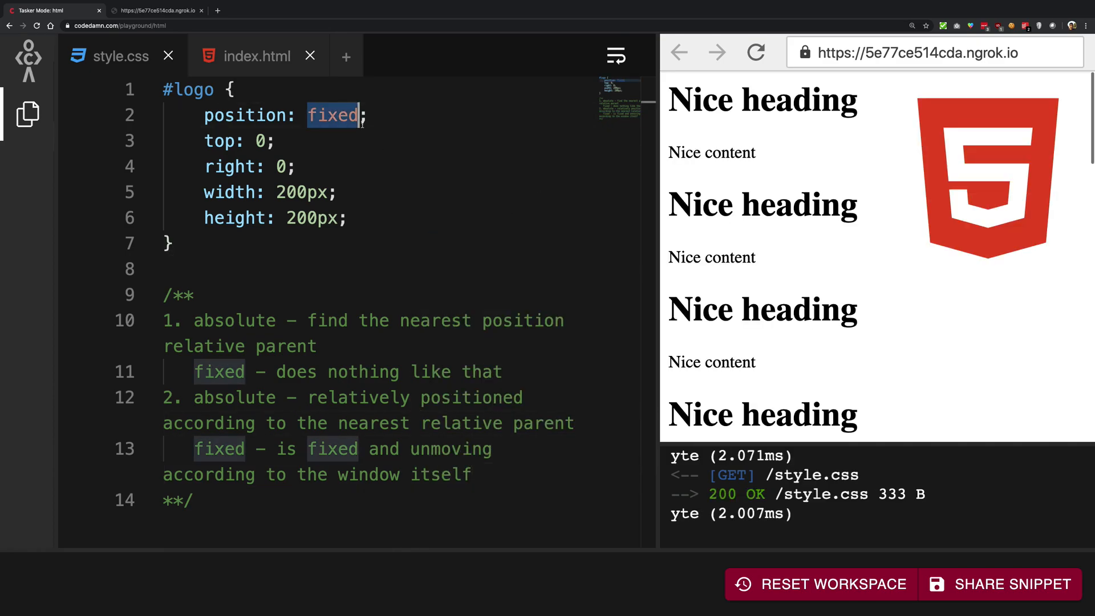
scroll("down", 3)
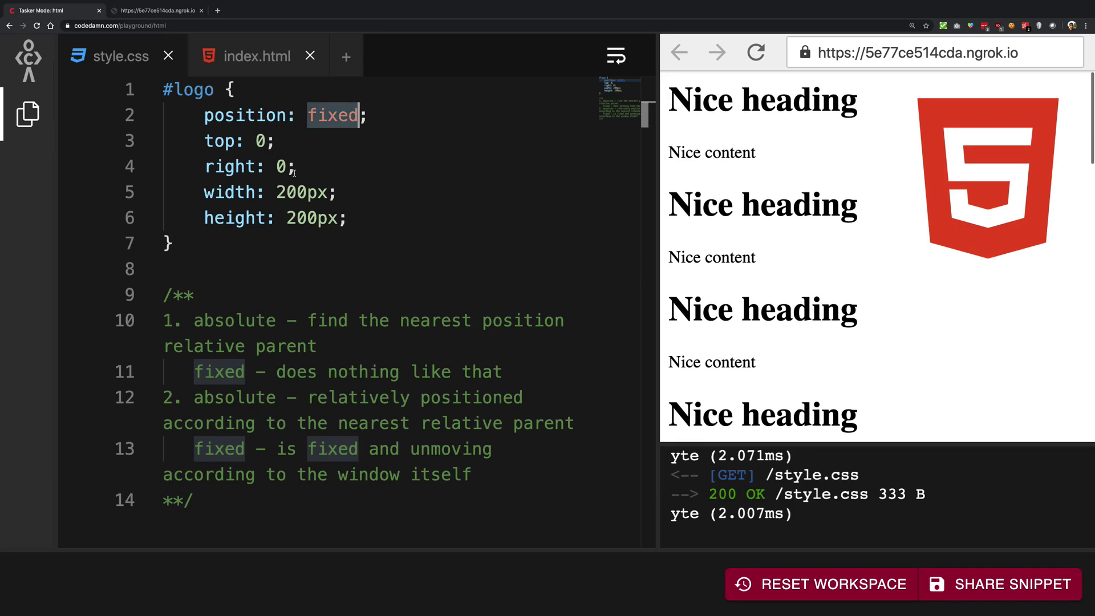
left_click_drag(203, 140, 296, 167)
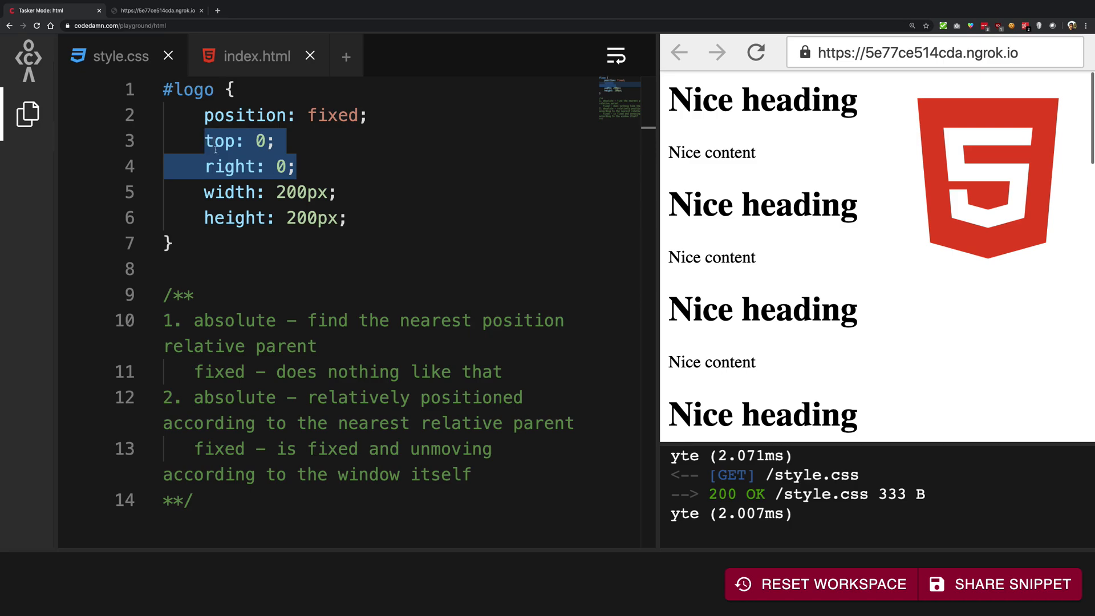
mouse_move(229, 167)
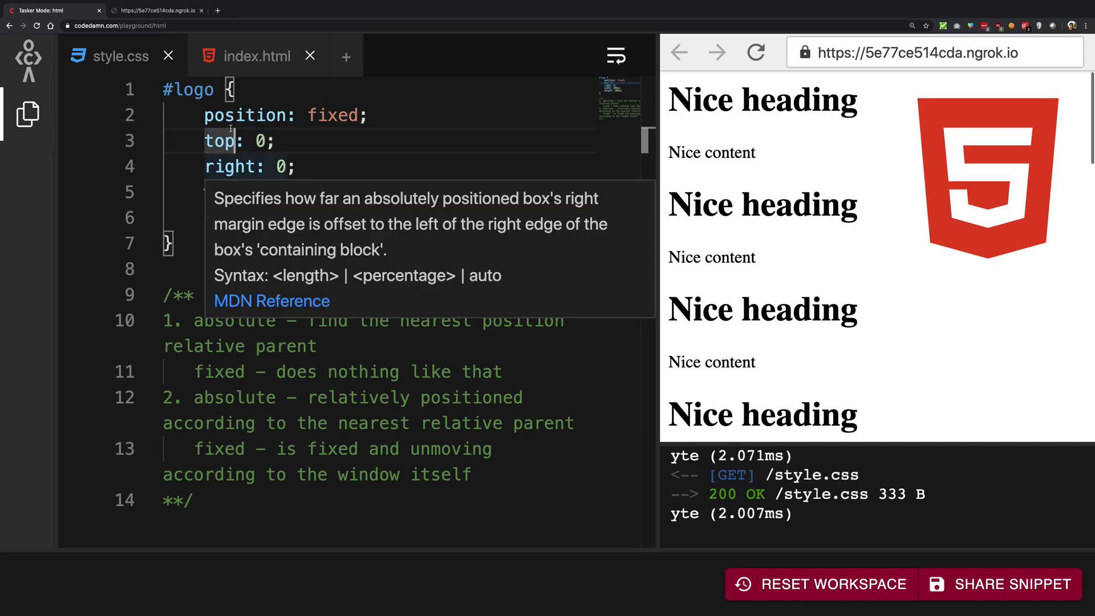
type("width: 200px;")
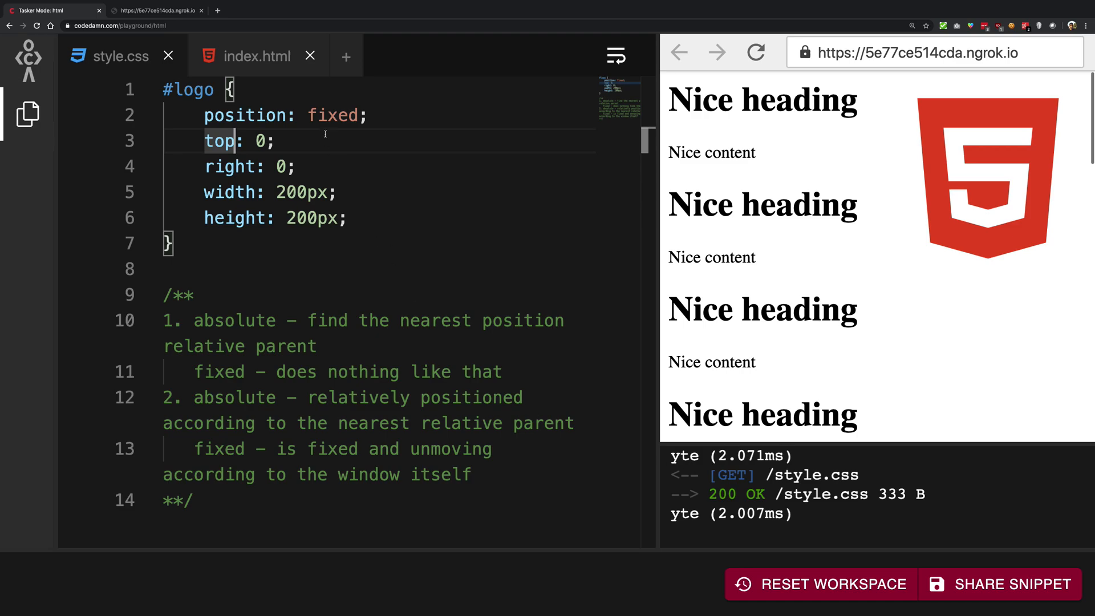
double_click(208, 422)
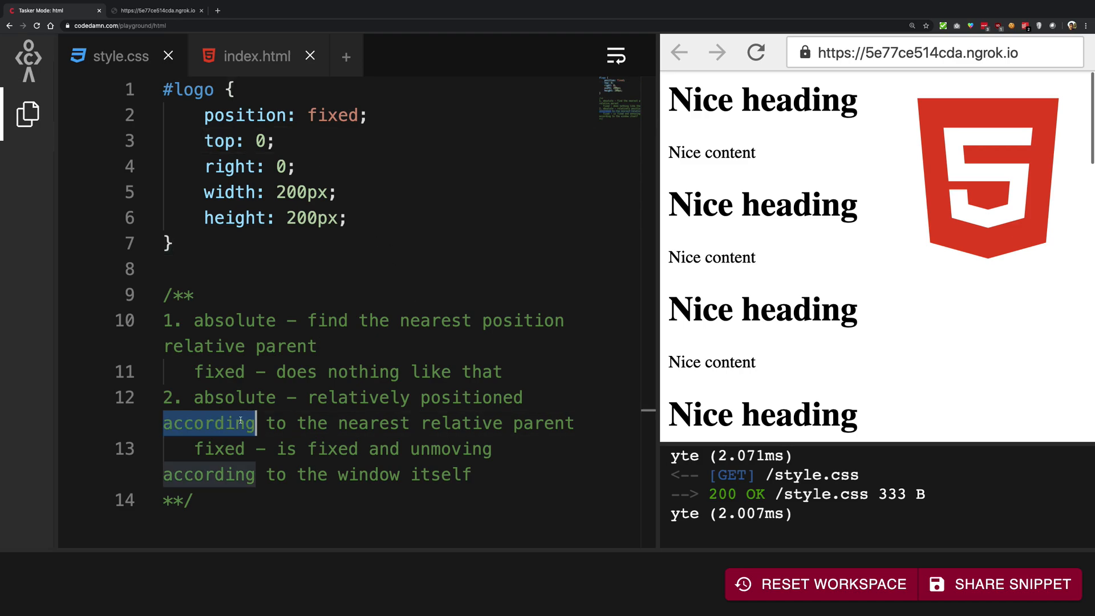
scroll("down", 3)
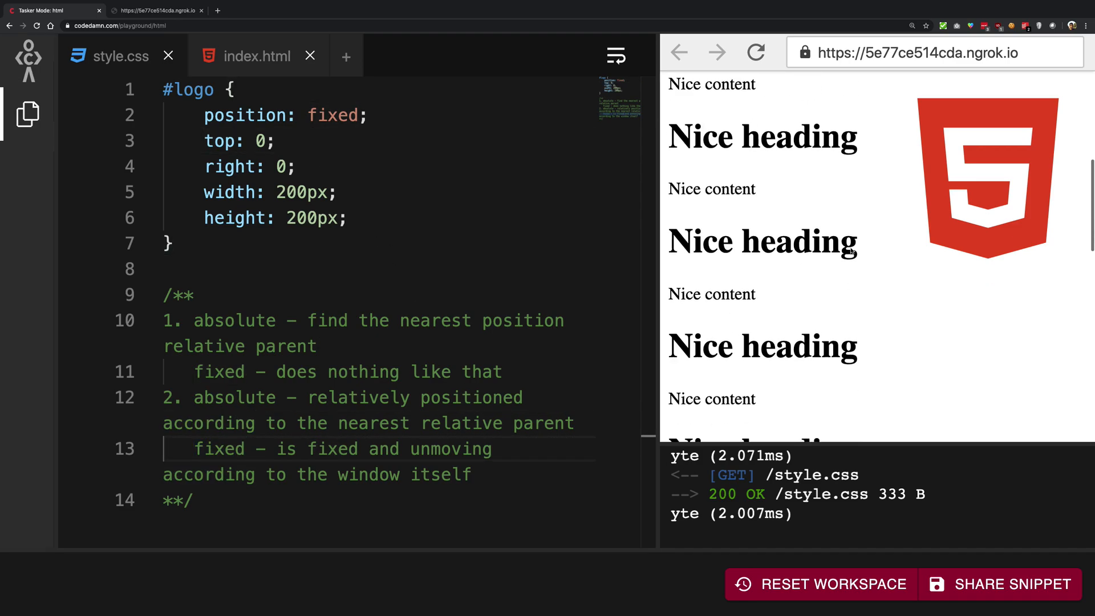
scroll("down", 3)
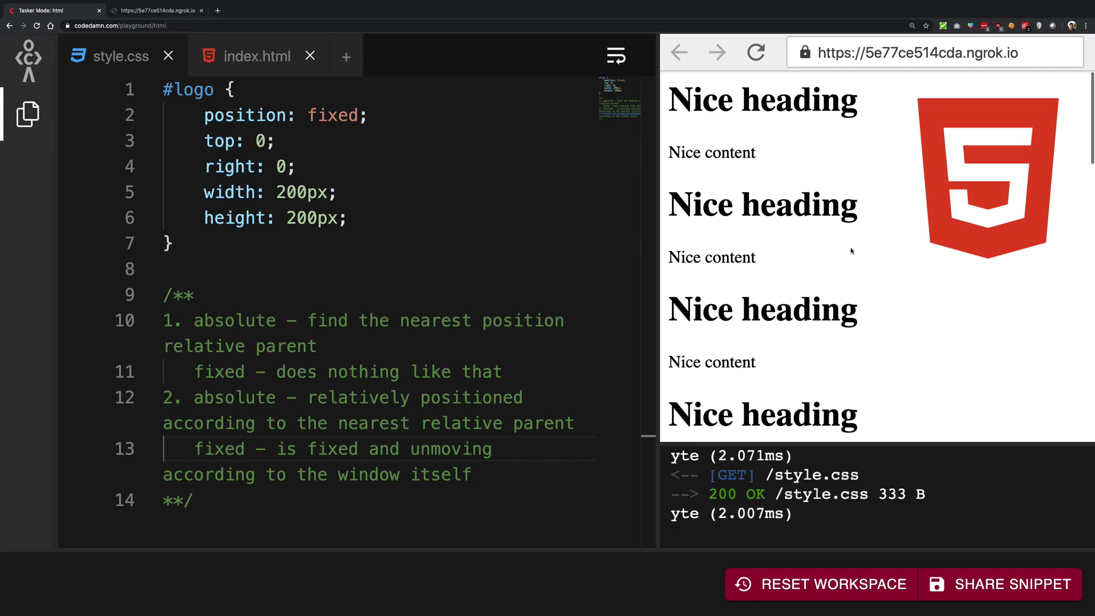
scroll("down", 3)
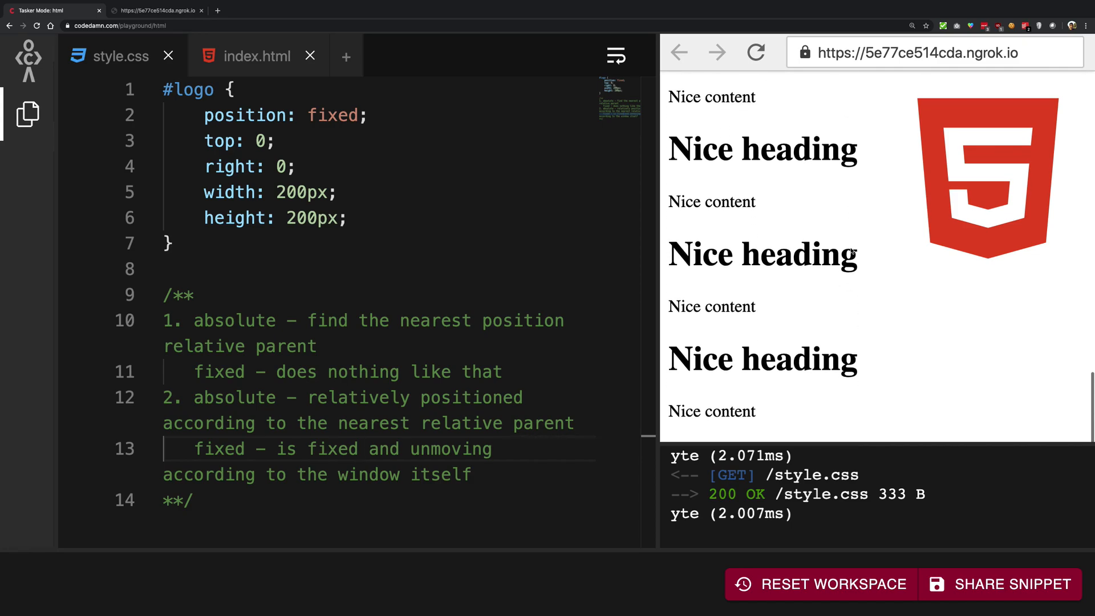